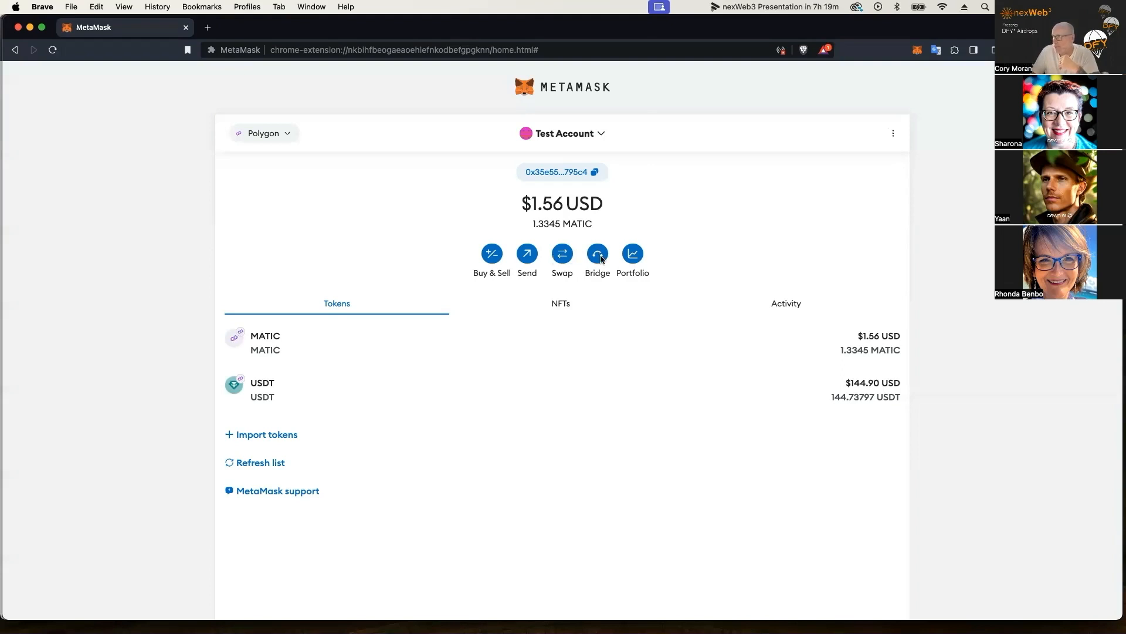
Launch the Portfolio Bridge page from the MetaMask extension home.
click(597, 254)
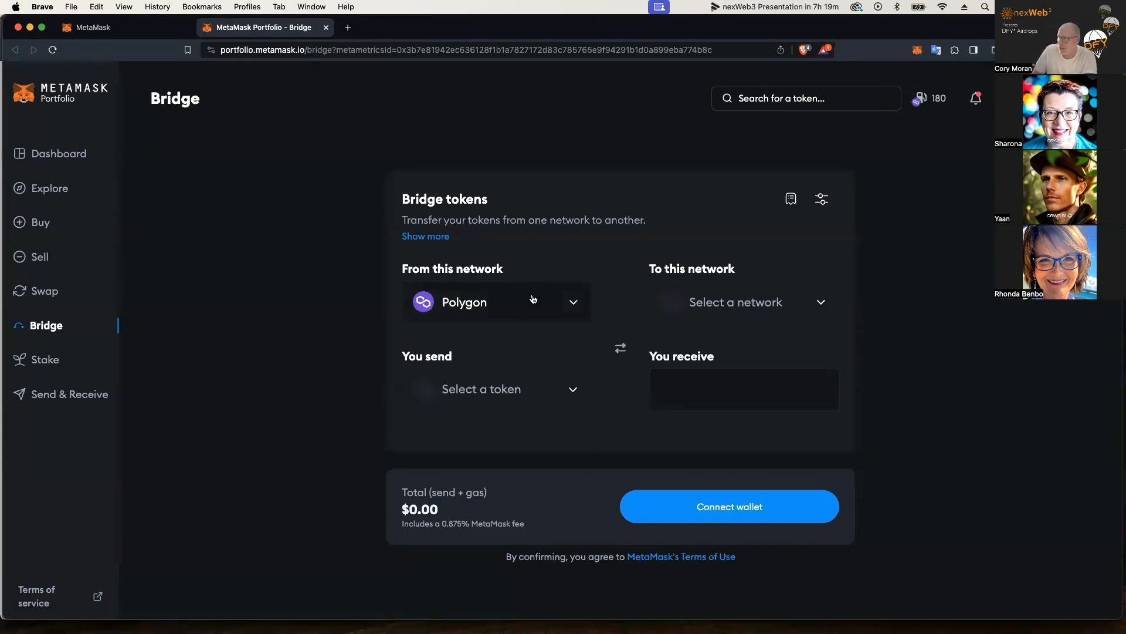
mouse_move(493, 414)
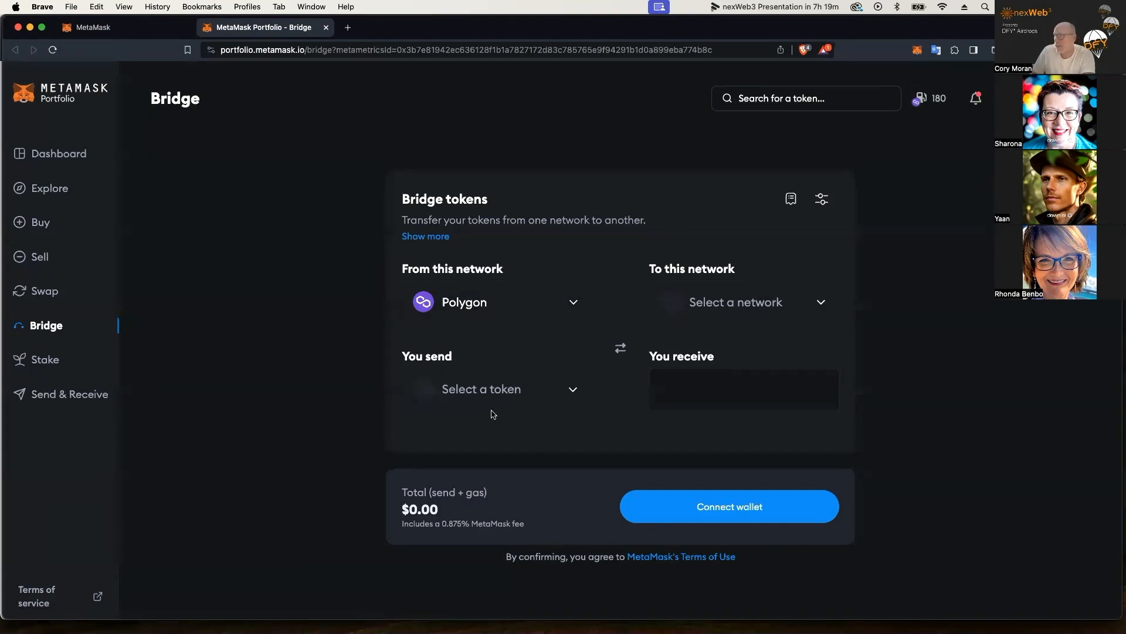
Choose USDT (Tether USD) as the token to send and enter 144.03 as the amount.
click(494, 389)
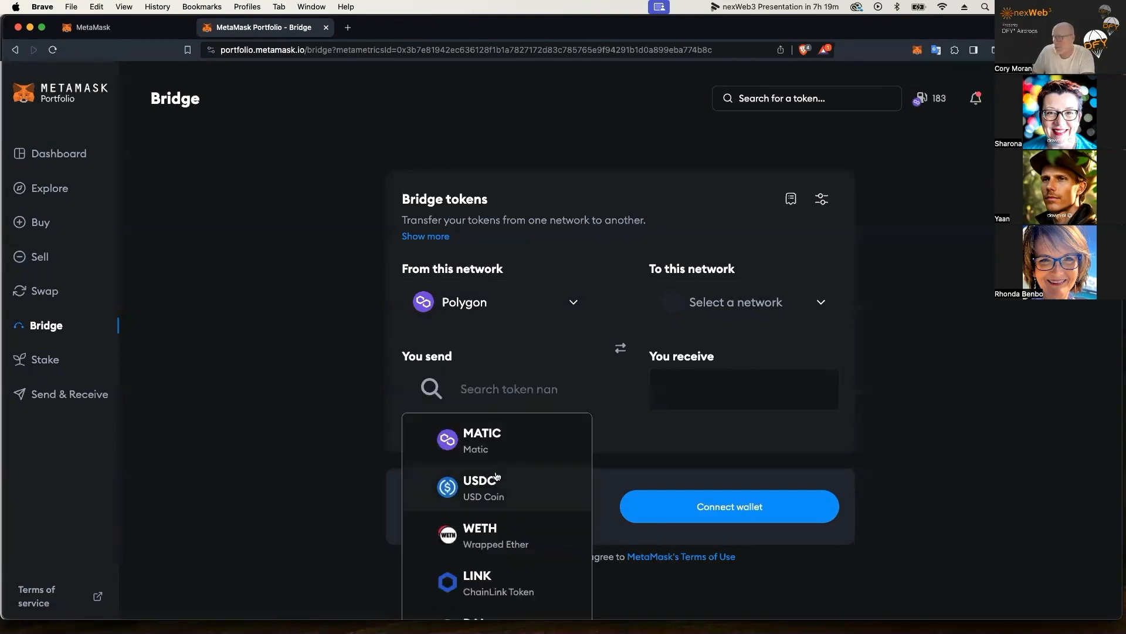
text(u)
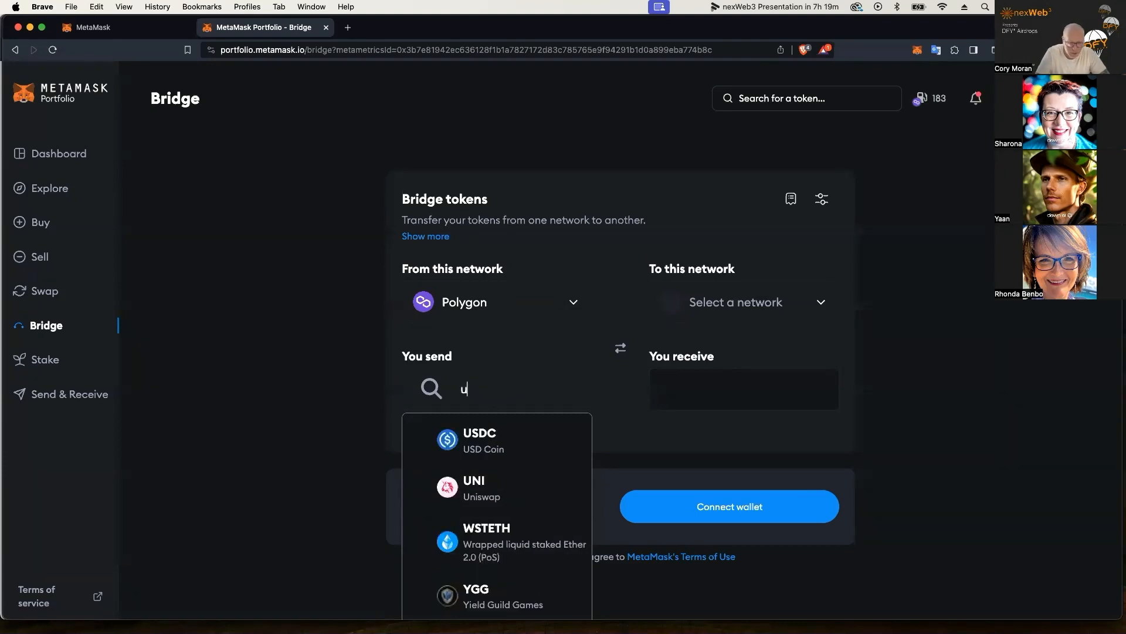
text(sdt)
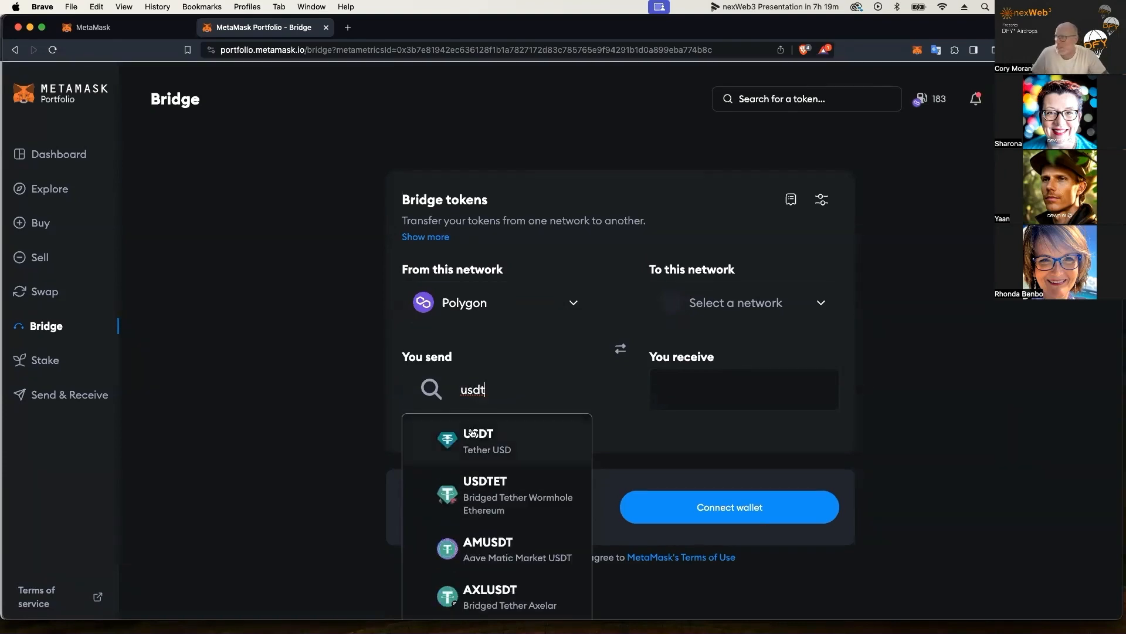
click(478, 440)
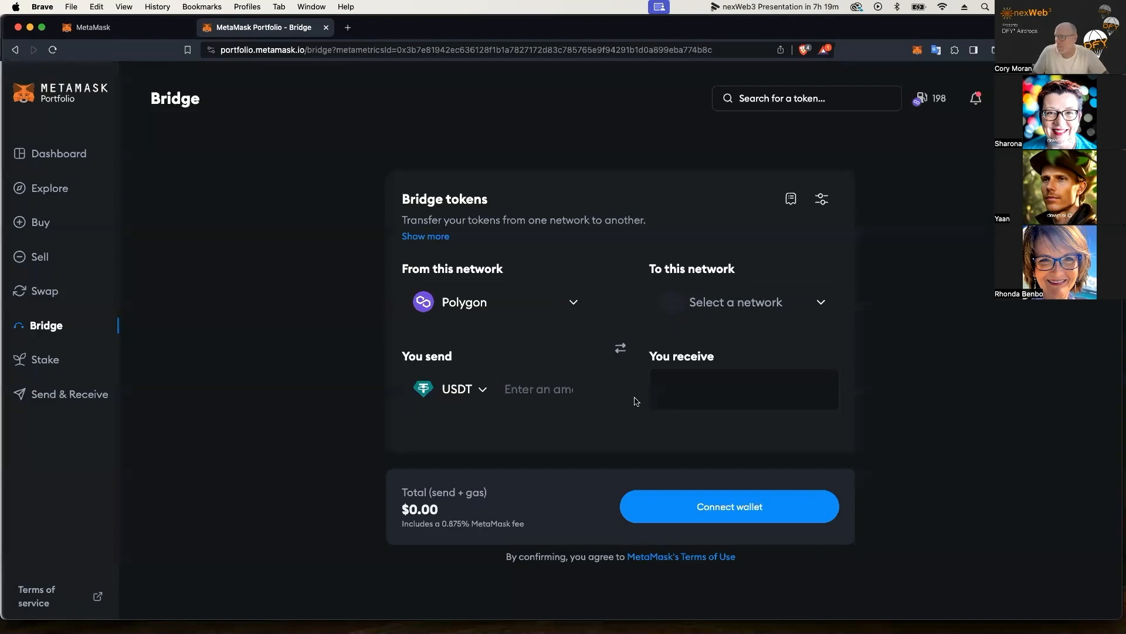
text(144.03)
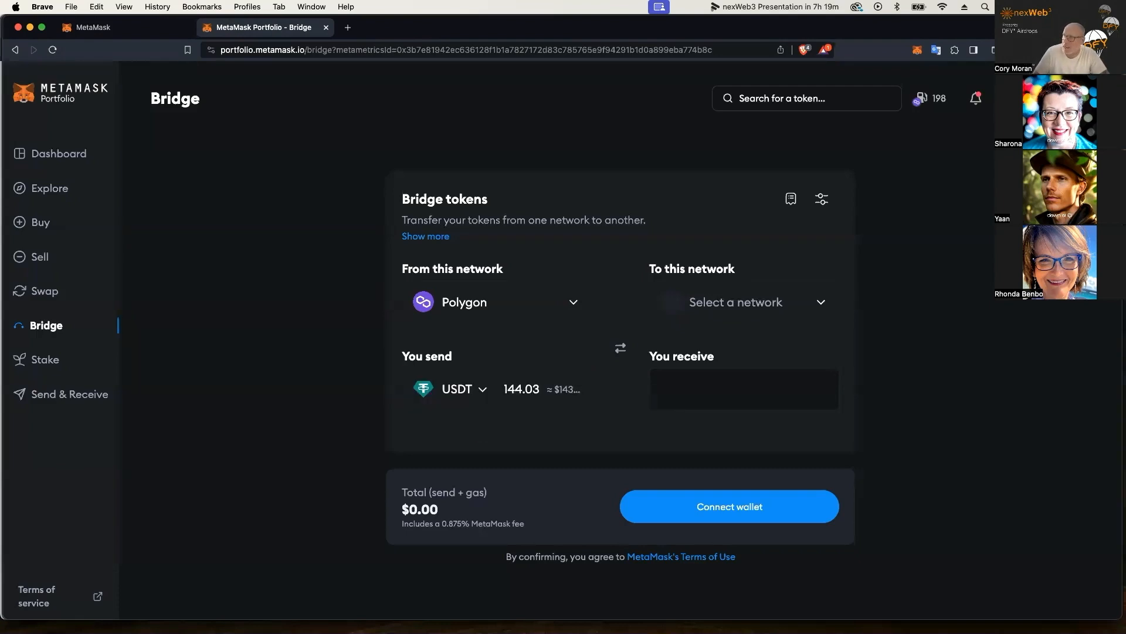
Set BNB Chain as the destination network with USDT as the token to receive.
click(741, 302)
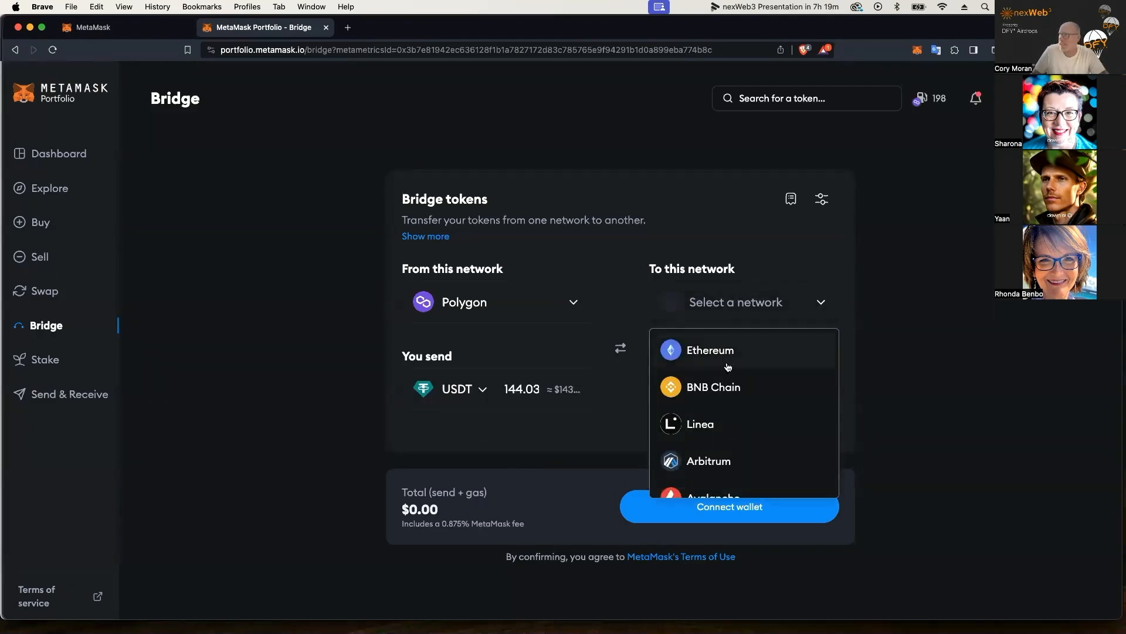
mouse_move(704, 386)
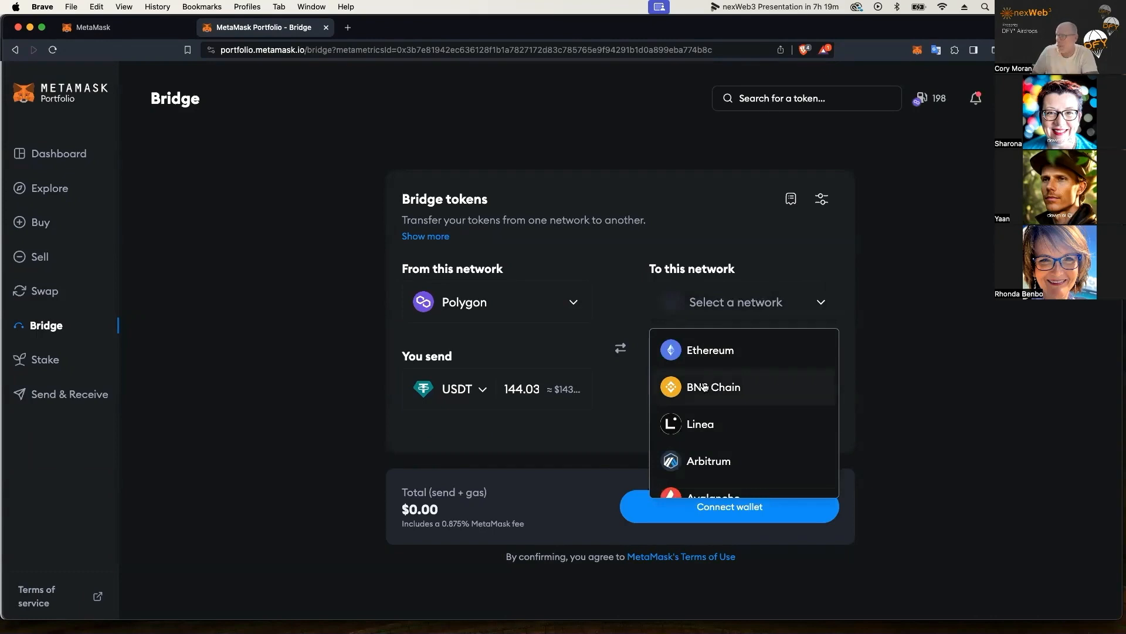
click(712, 386)
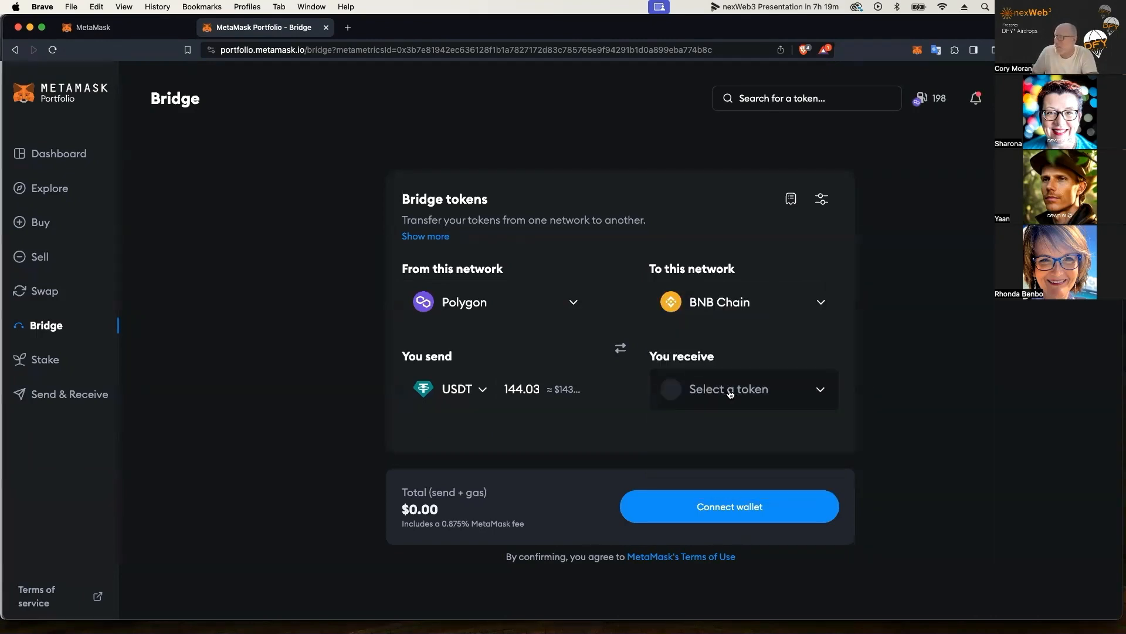
click(743, 389)
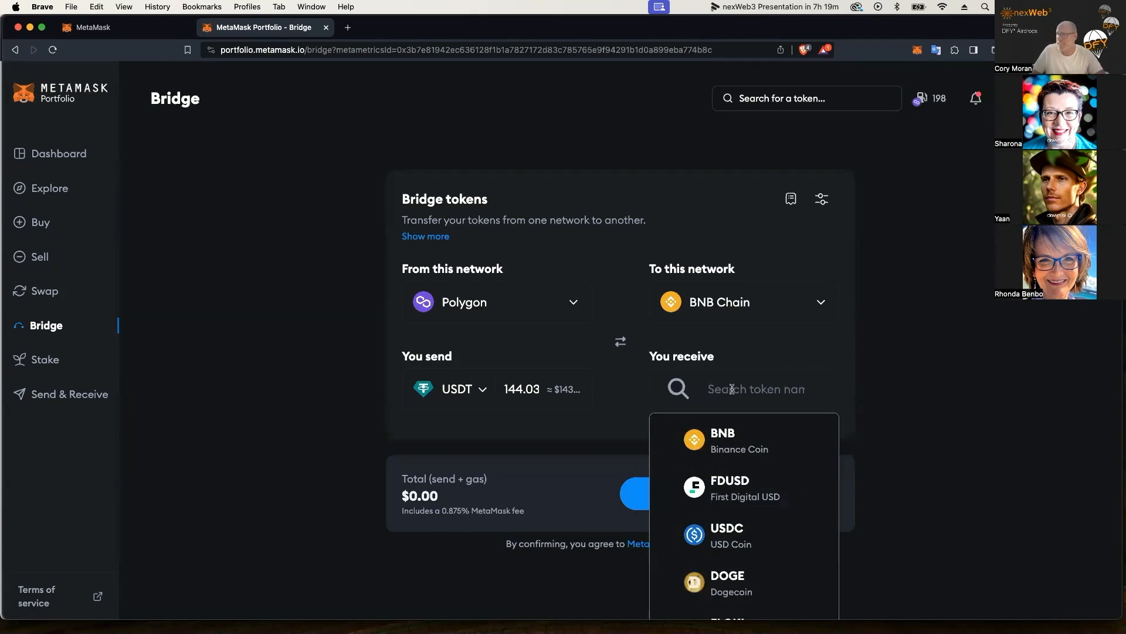
text(usdt)
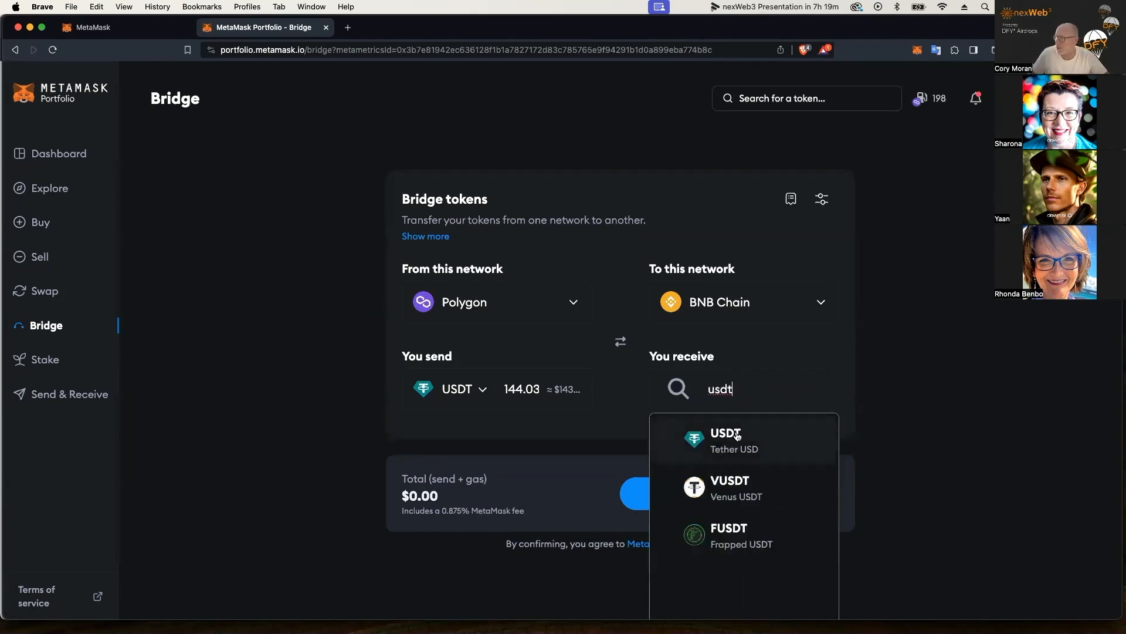
click(725, 438)
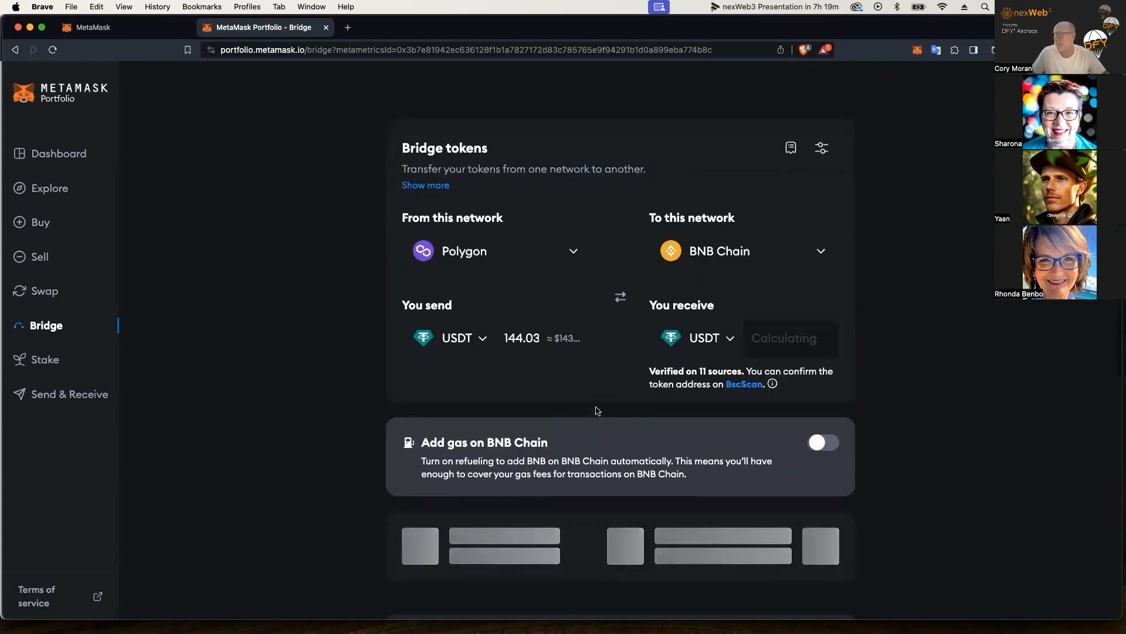
mouse_move(594, 398)
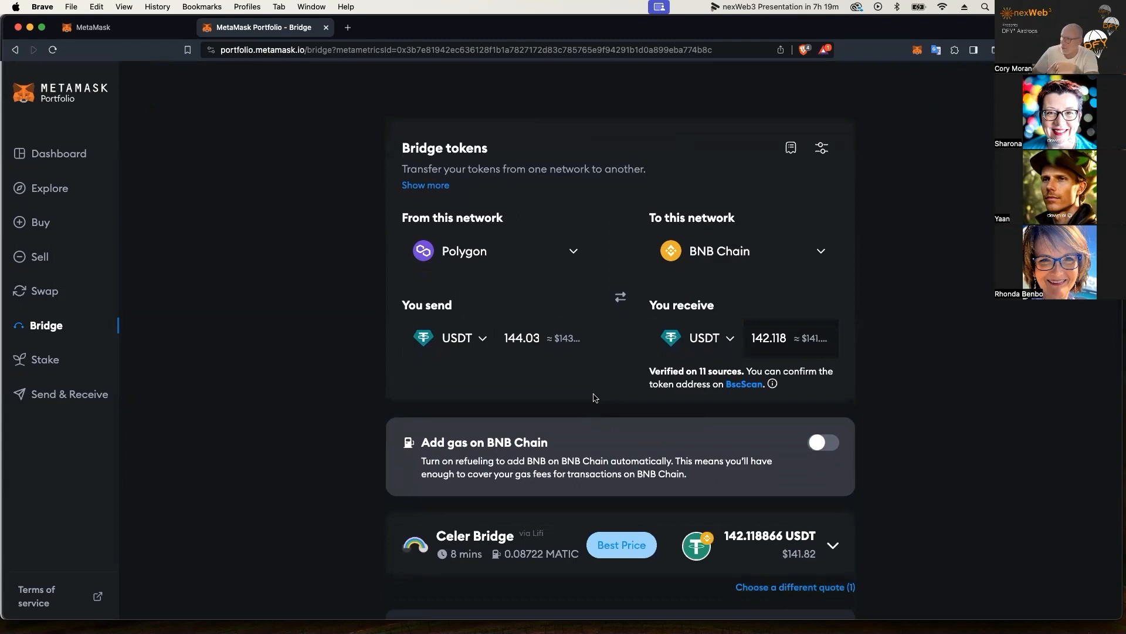
scroll(down, 3)
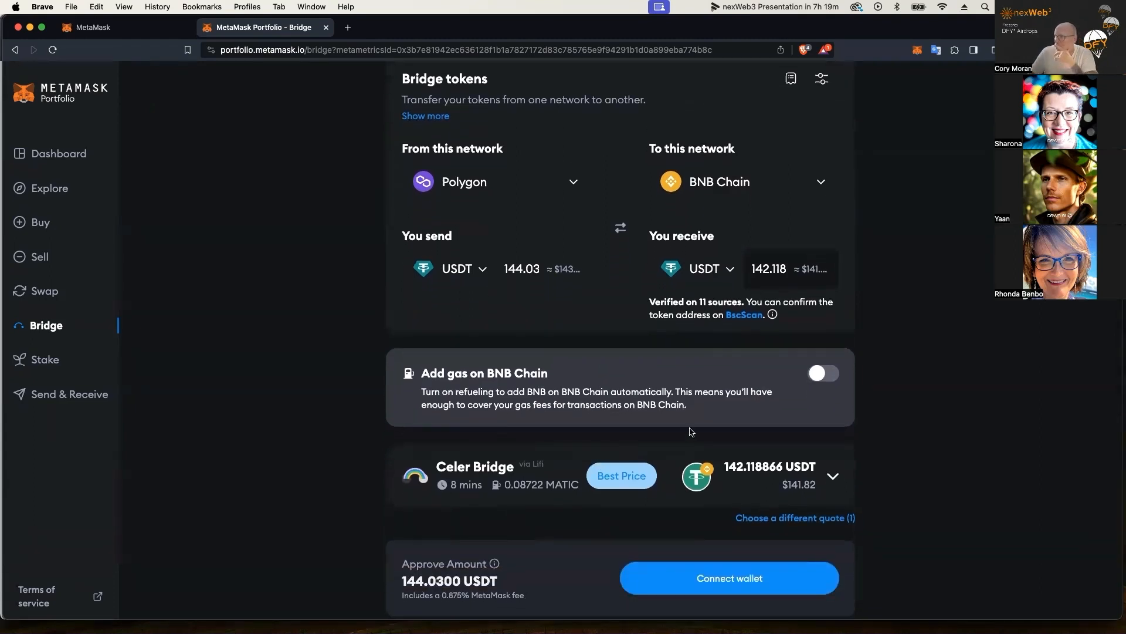
mouse_move(460, 374)
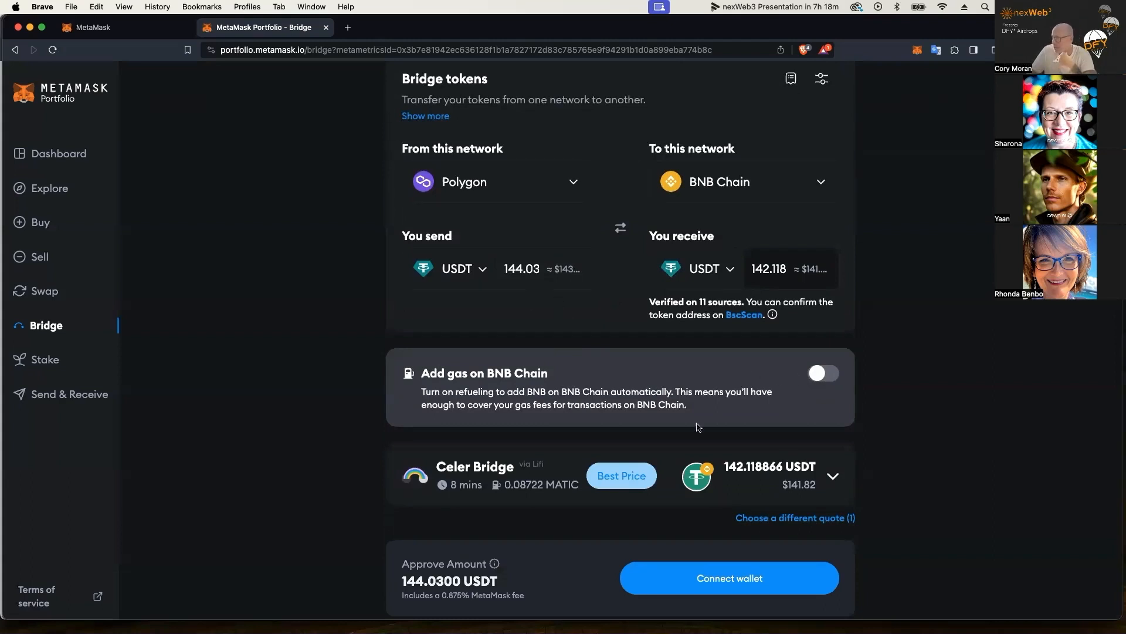
mouse_move(562, 369)
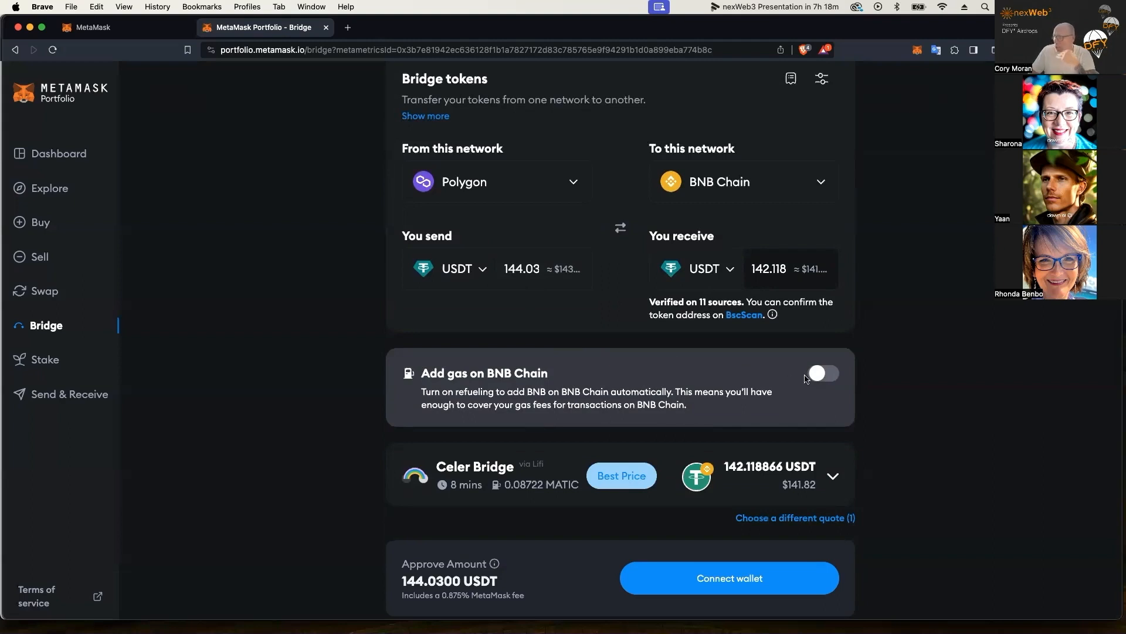
mouse_move(788, 379)
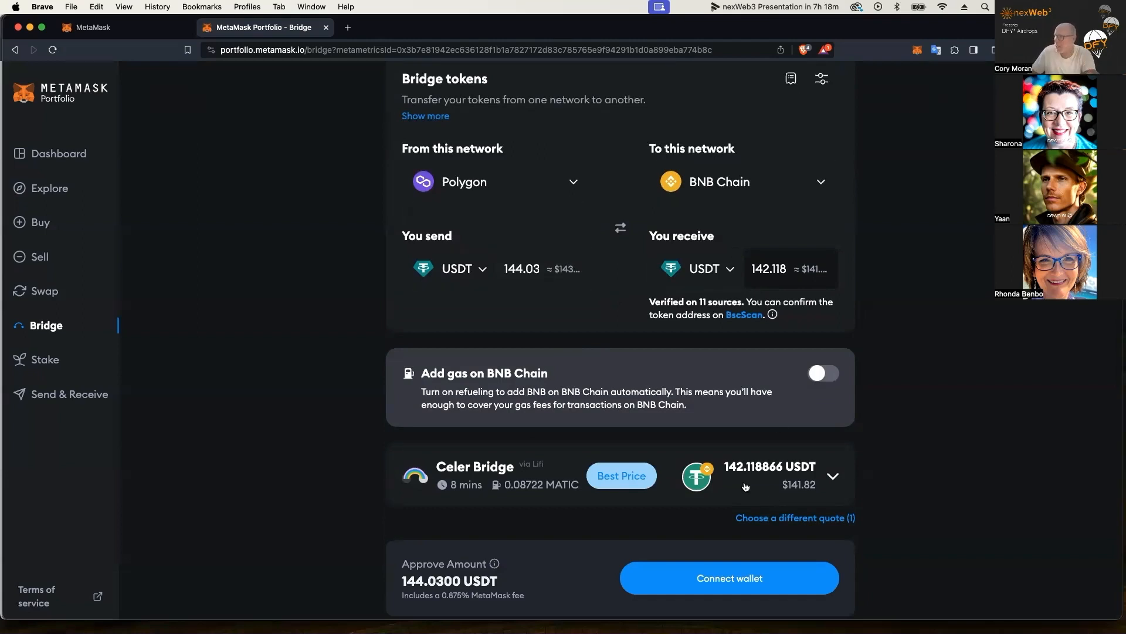
scroll(down, 3)
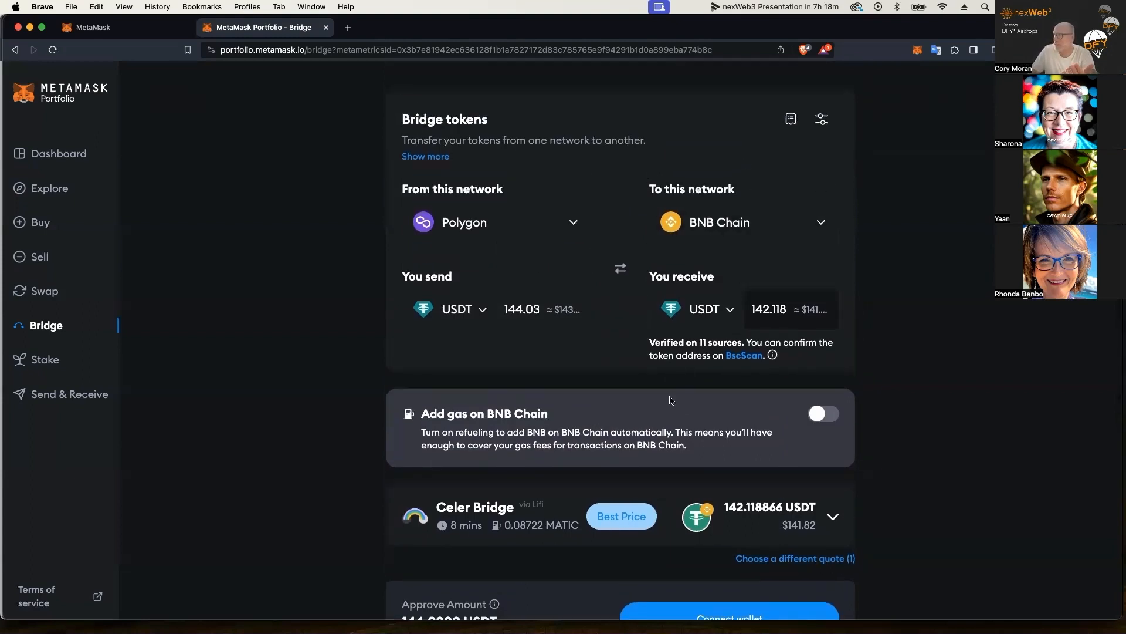
Connect the wallet account to the bridge site, confirming Next and Connect in the popup.
click(728, 616)
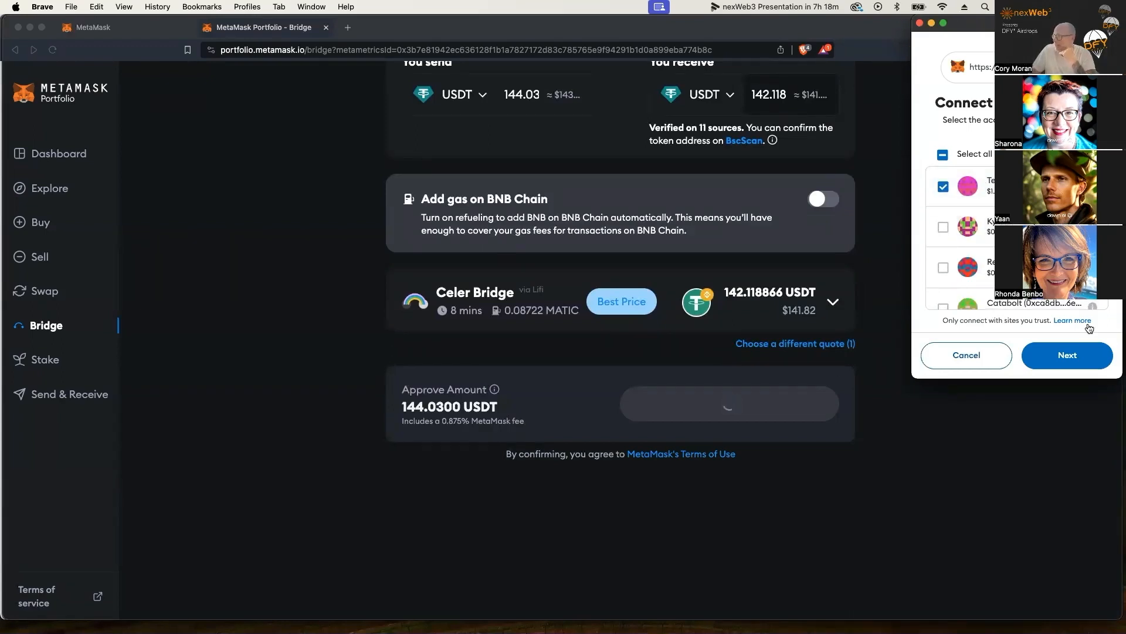
click(1066, 354)
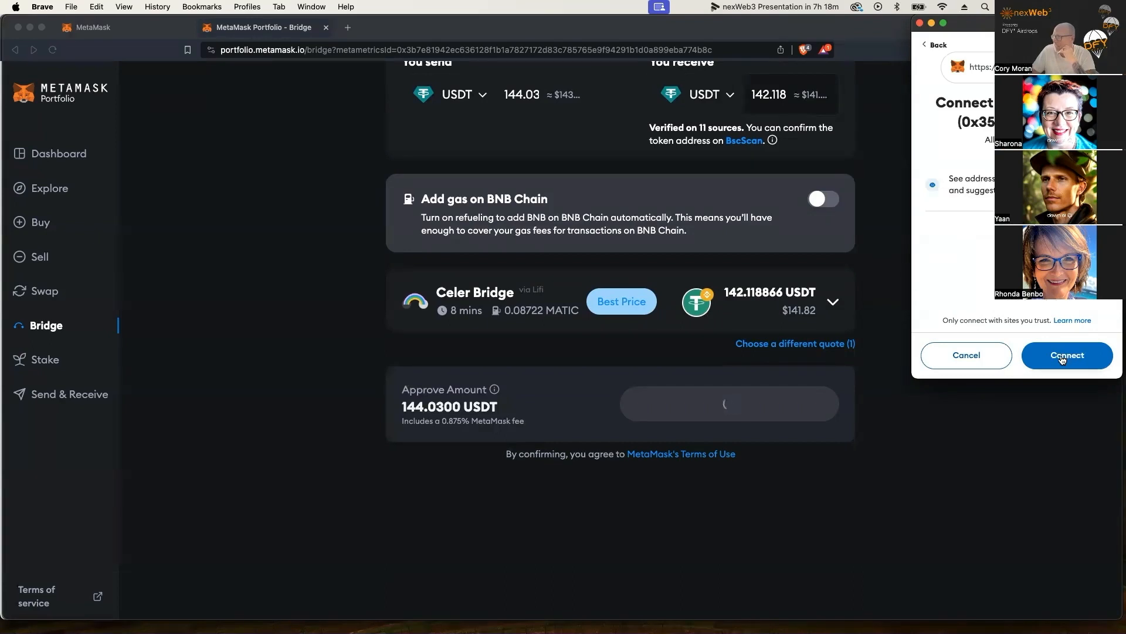
click(1067, 354)
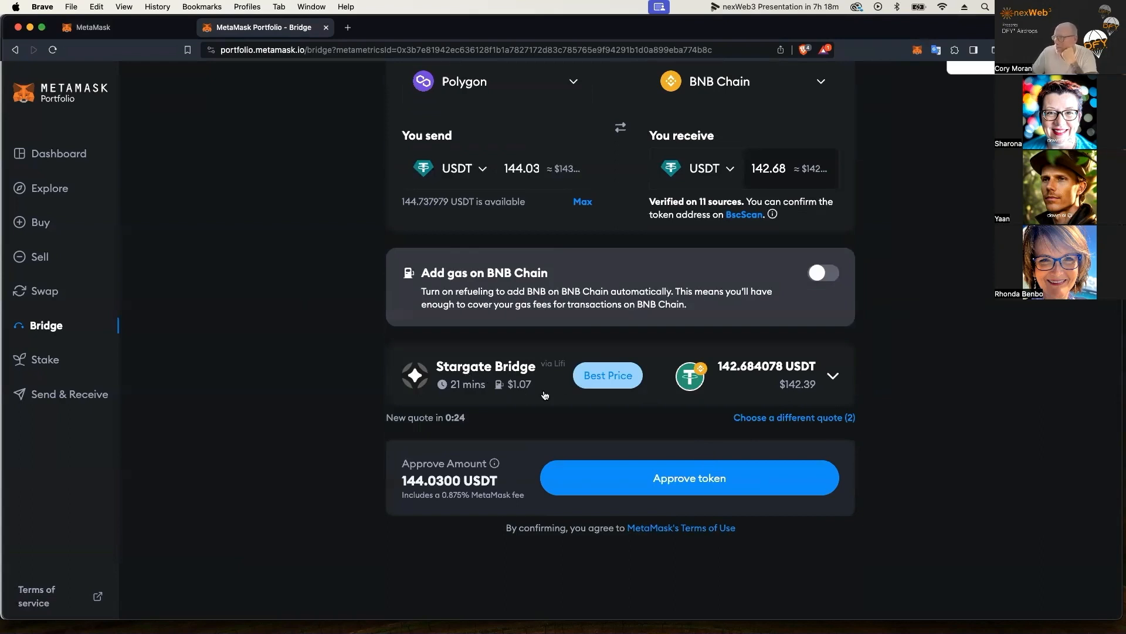
mouse_move(613, 394)
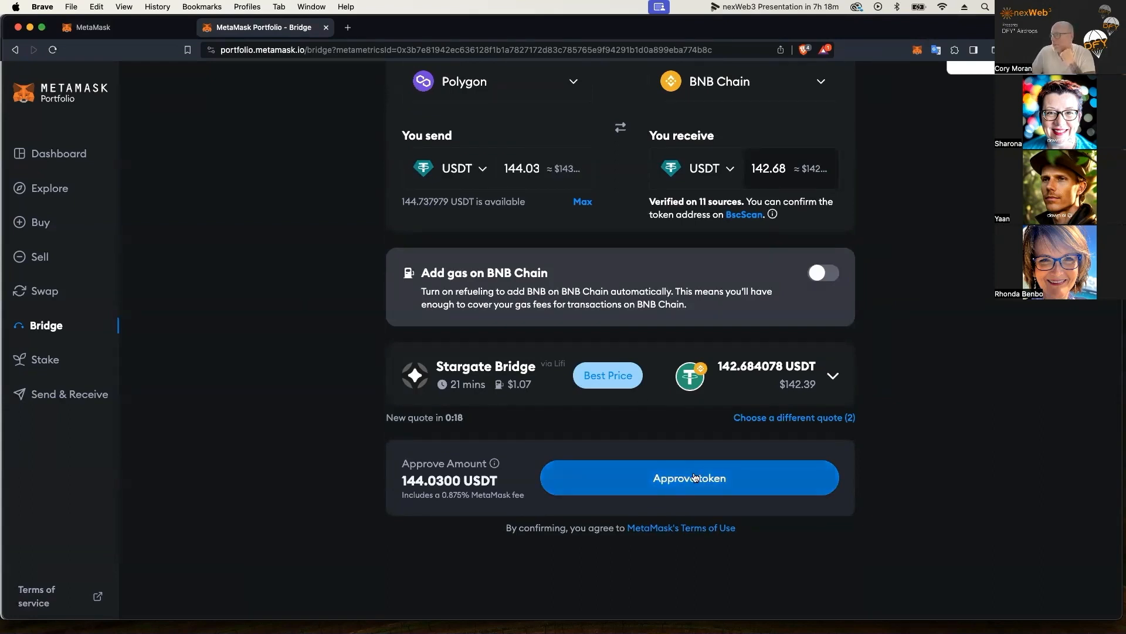
Request token approval for 144.03 USDT, bringing up the wallet's spending-cap request.
click(688, 478)
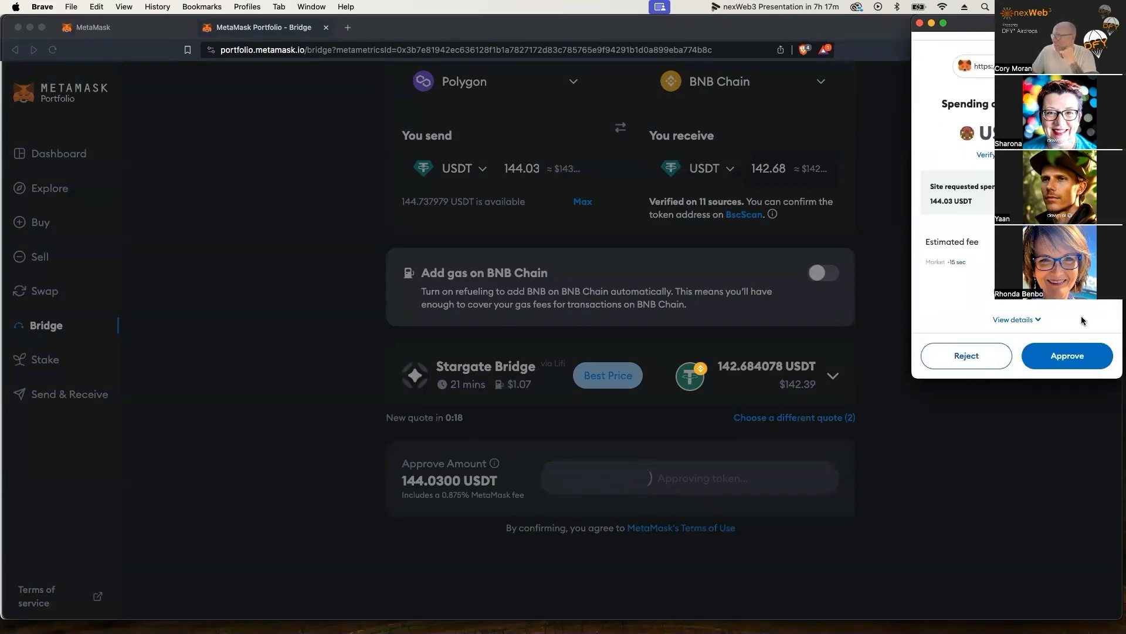
Approve the 144.03 USDT spending cap in the MetaMask popup.
click(1066, 356)
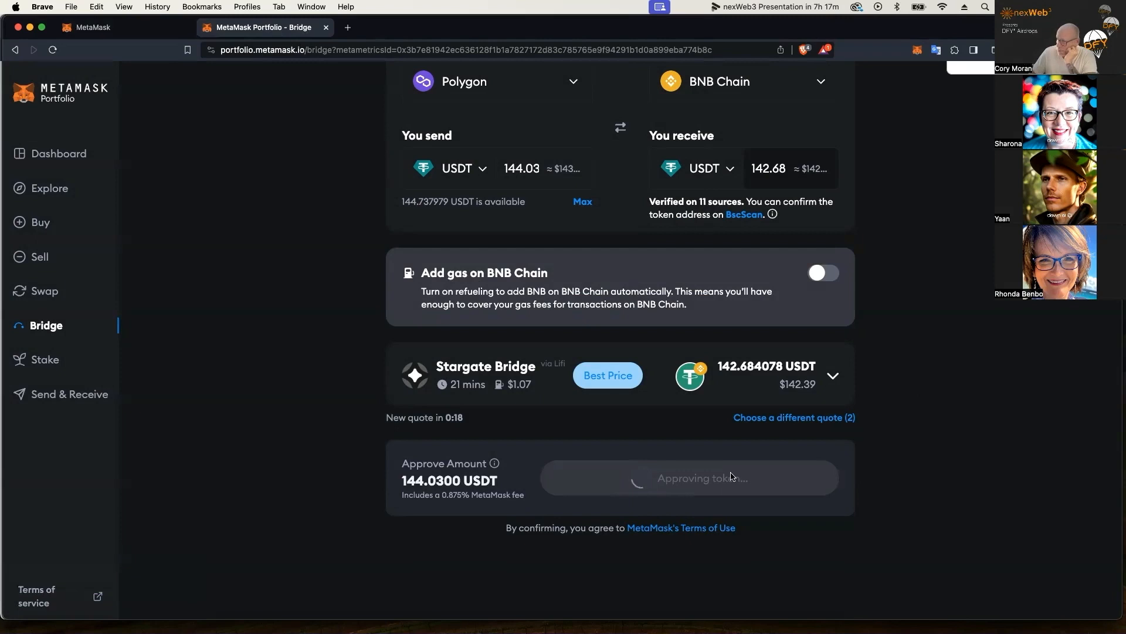
mouse_move(725, 469)
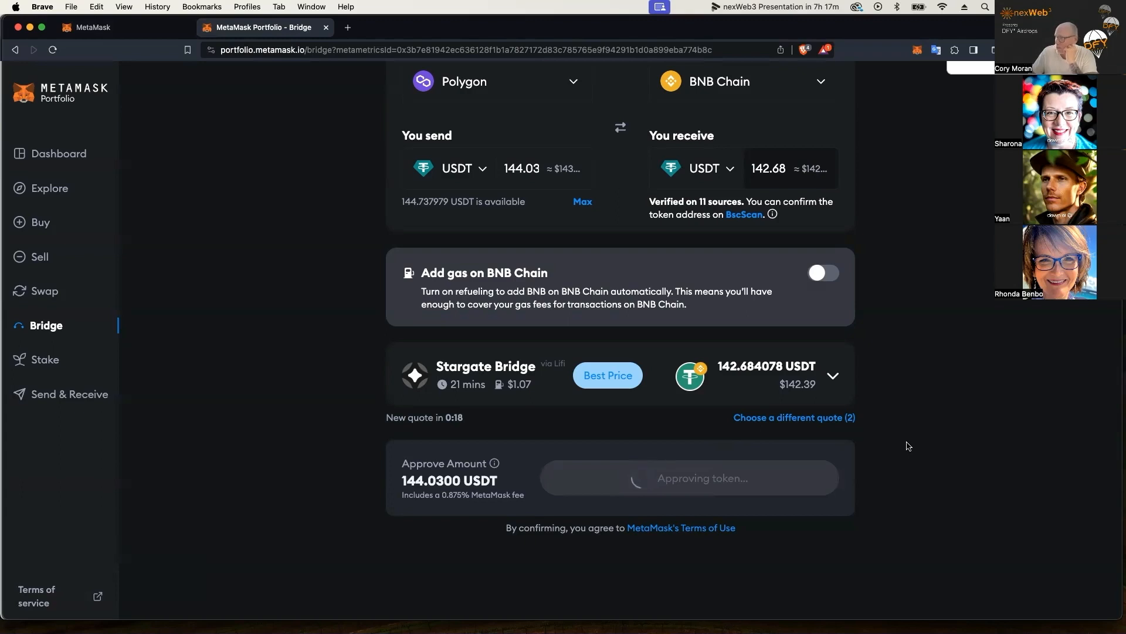
scroll(down, 3)
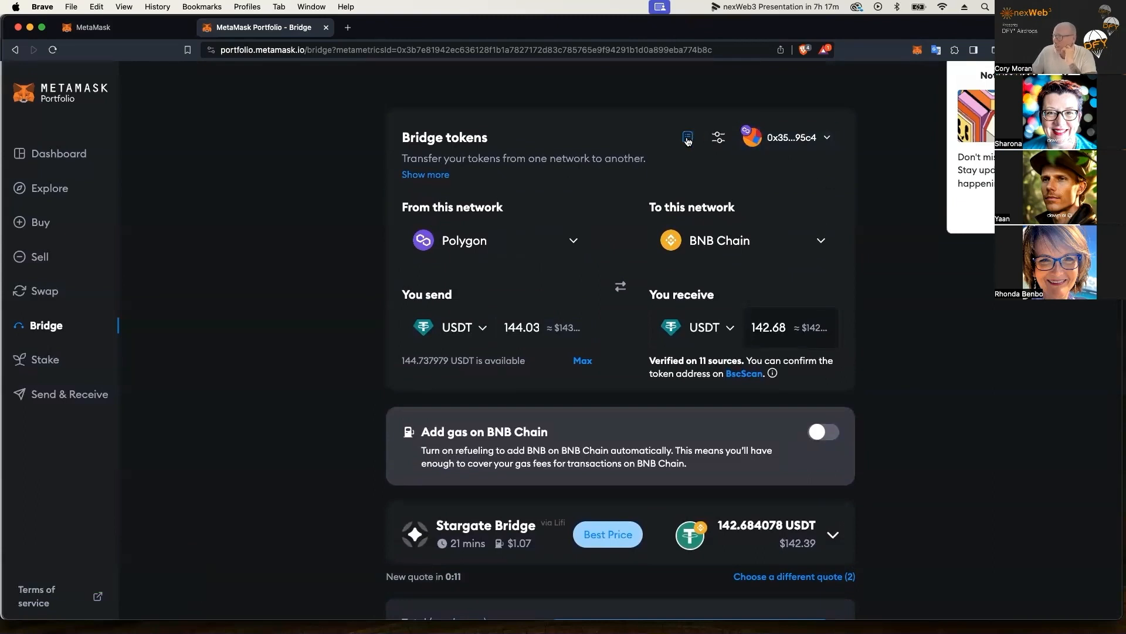
mouse_move(694, 137)
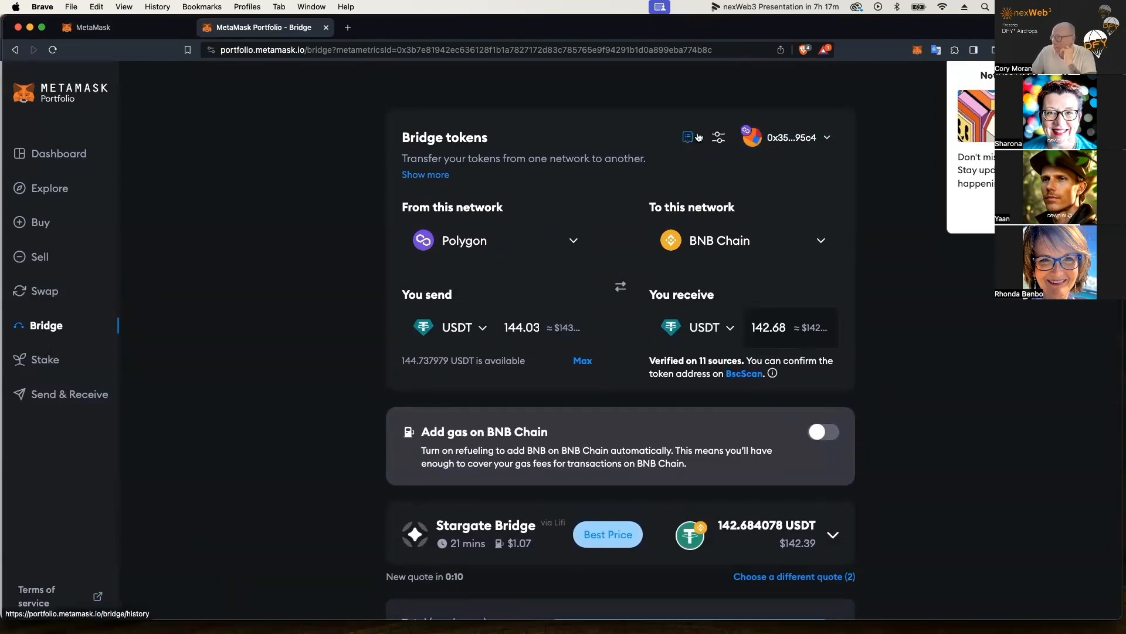
Review the bridge history and the wallet's Activity showing the confirmed USDT approval.
click(687, 137)
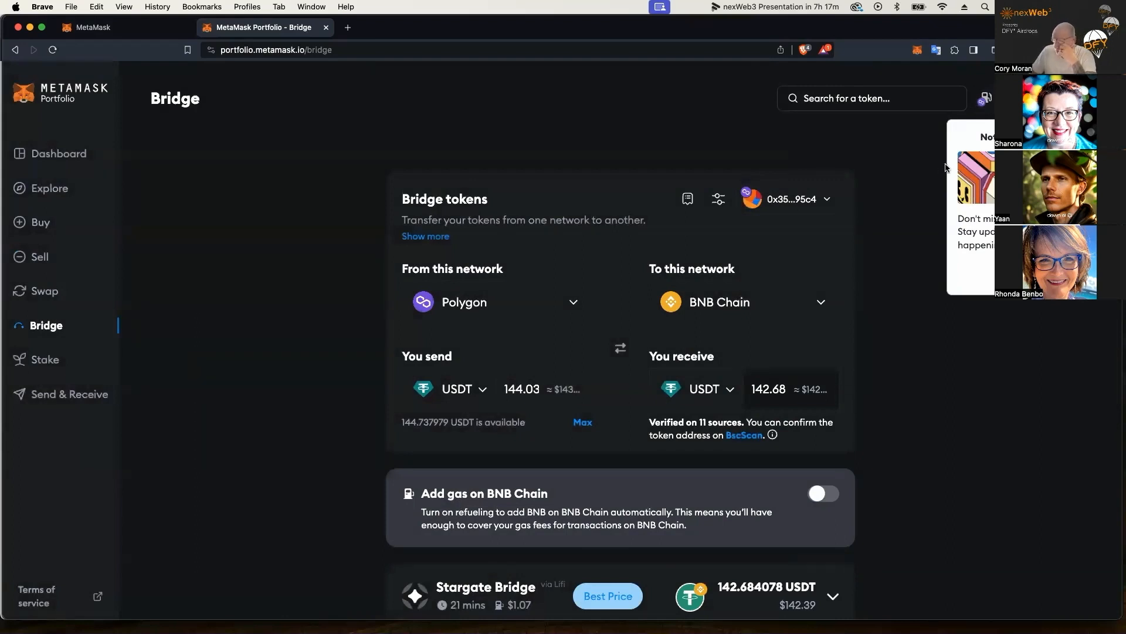
click(917, 51)
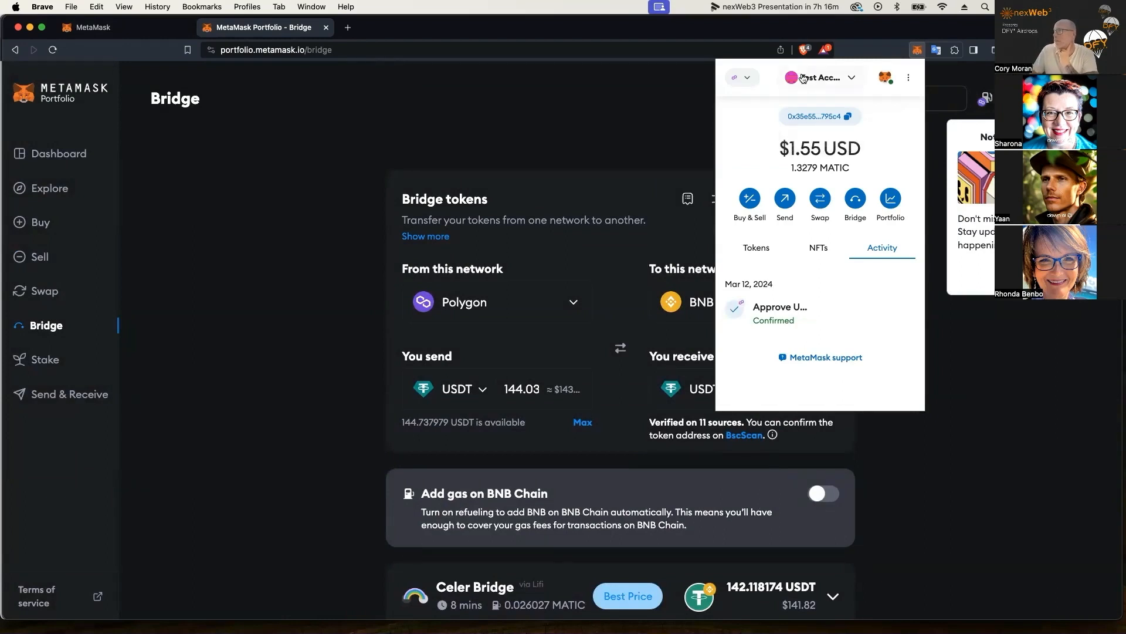
click(740, 78)
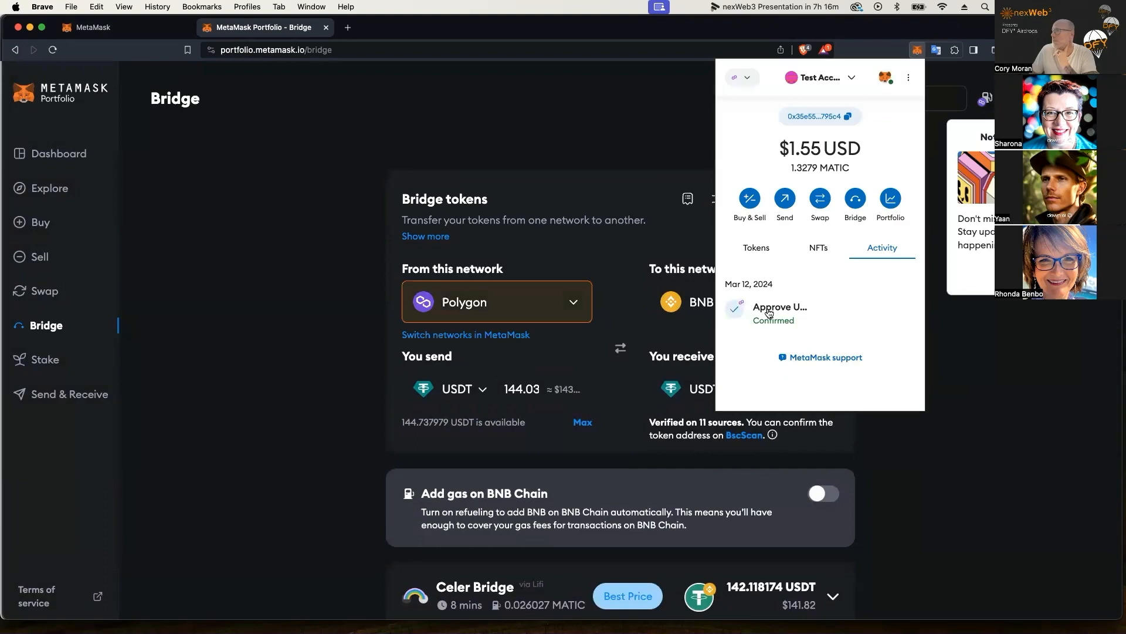
click(754, 247)
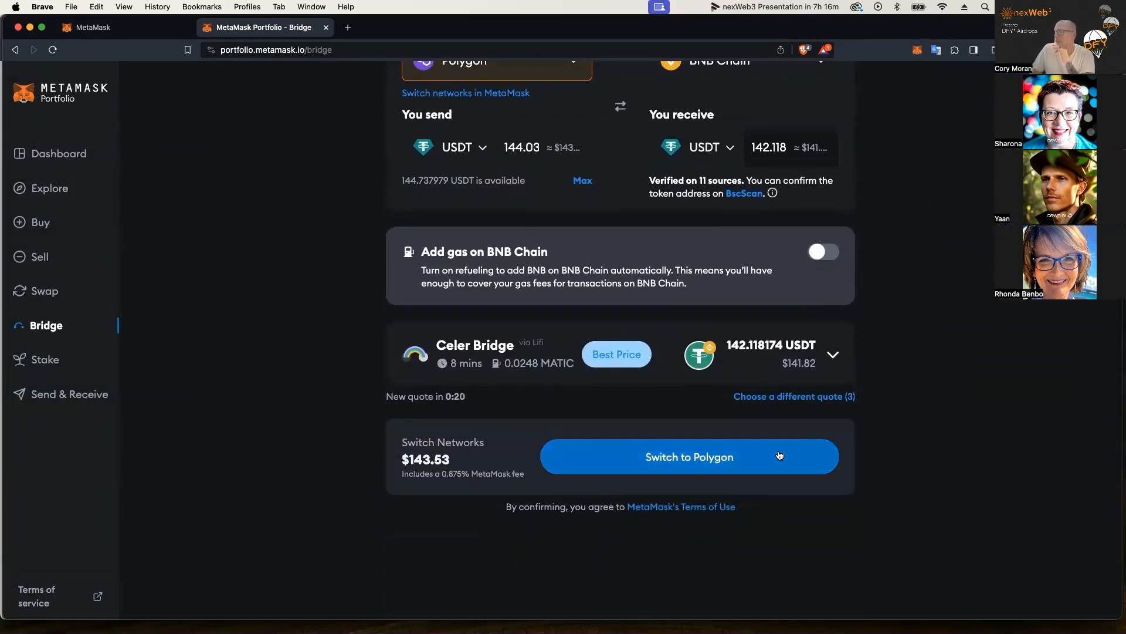
Switch to Polygon, submit the 144.03 USDT bridge to BNB Chain and confirm it in the wallet.
click(689, 457)
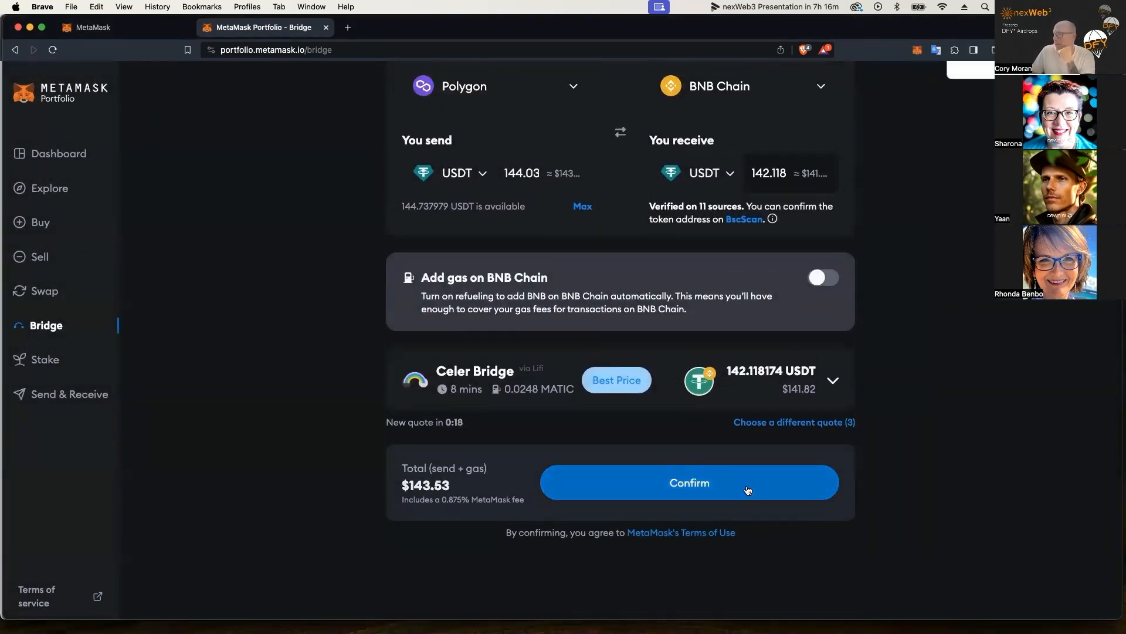
click(689, 483)
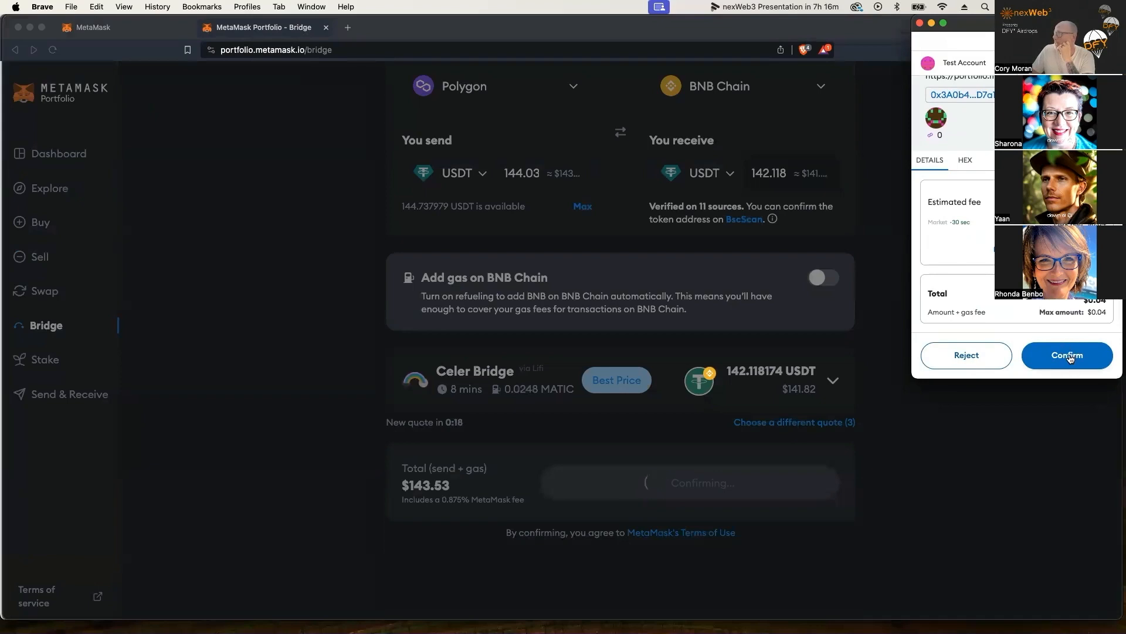
click(1067, 354)
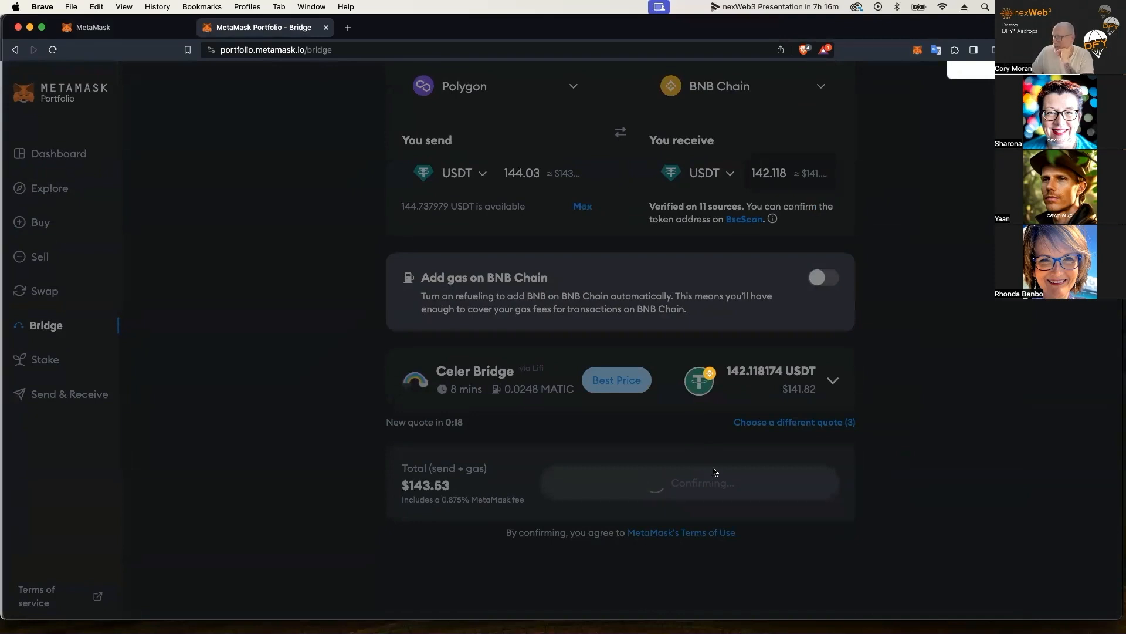
mouse_move(743, 468)
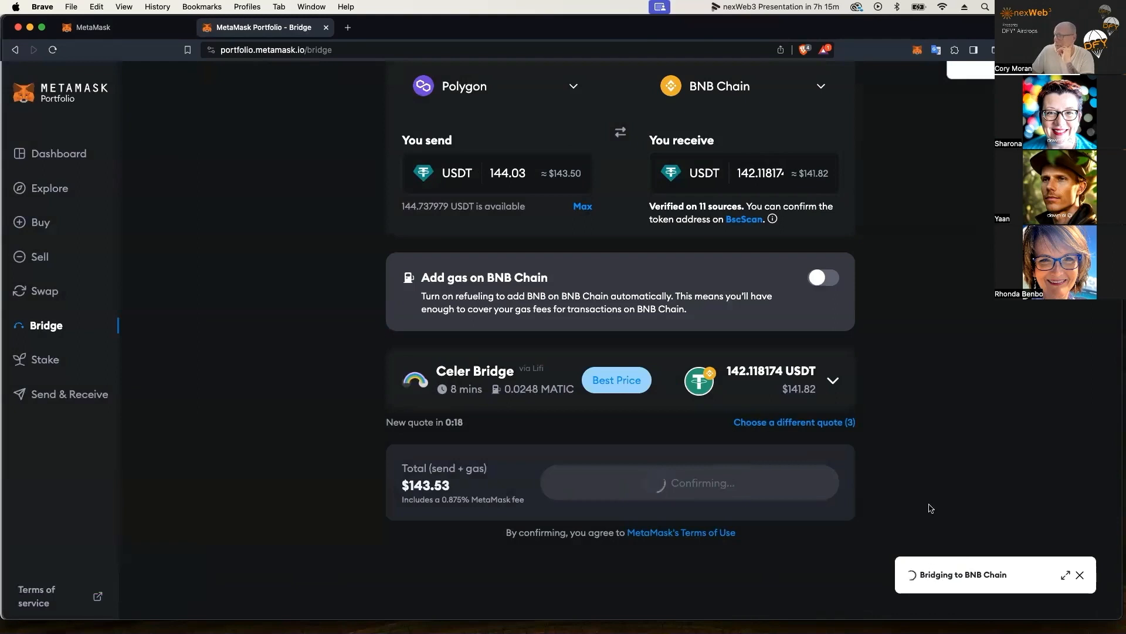
mouse_move(921, 490)
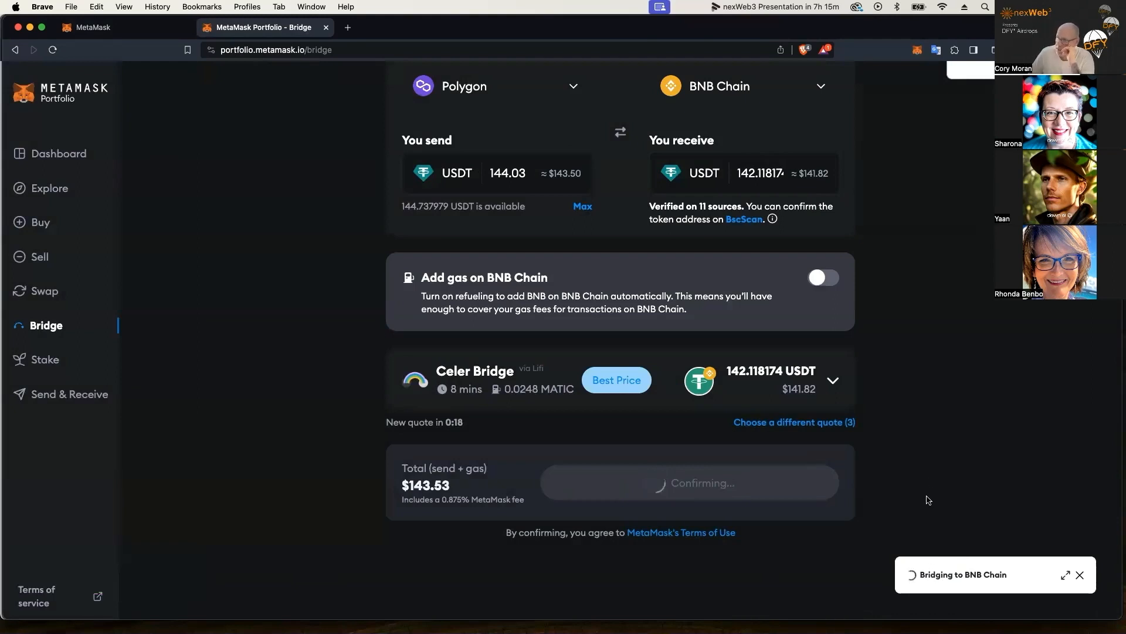
mouse_move(935, 489)
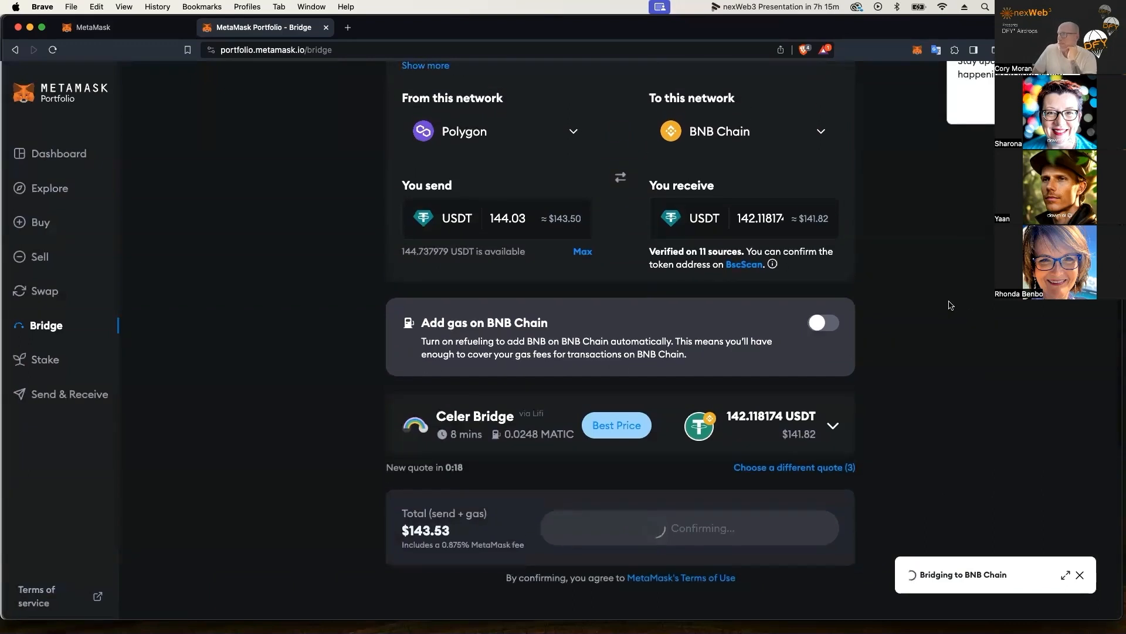
mouse_move(926, 291)
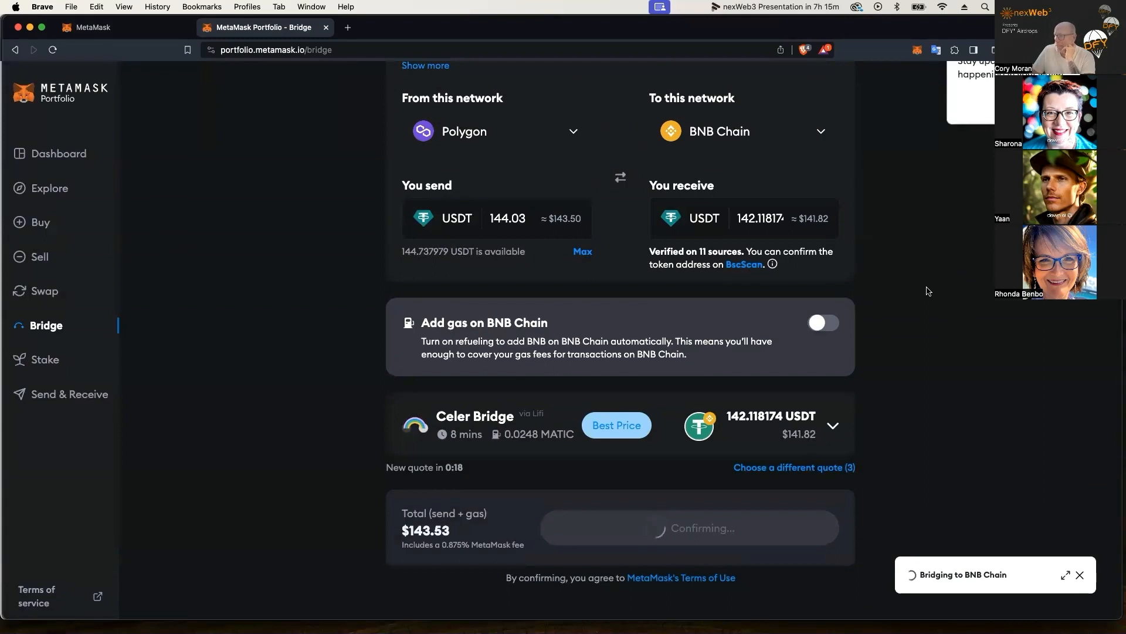
mouse_move(914, 293)
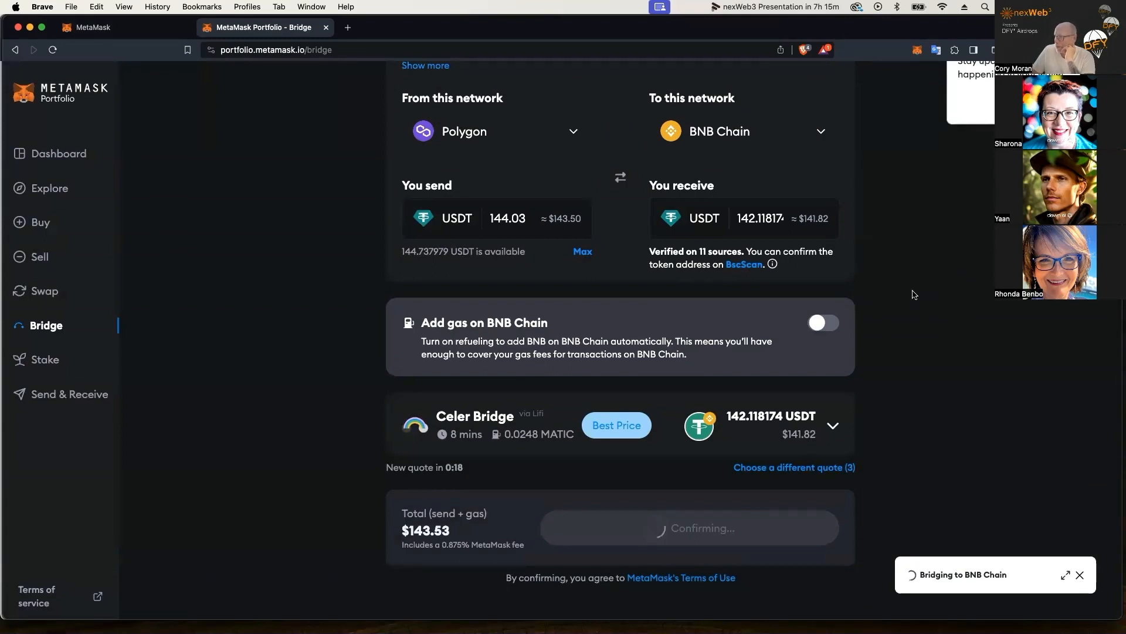
mouse_move(907, 296)
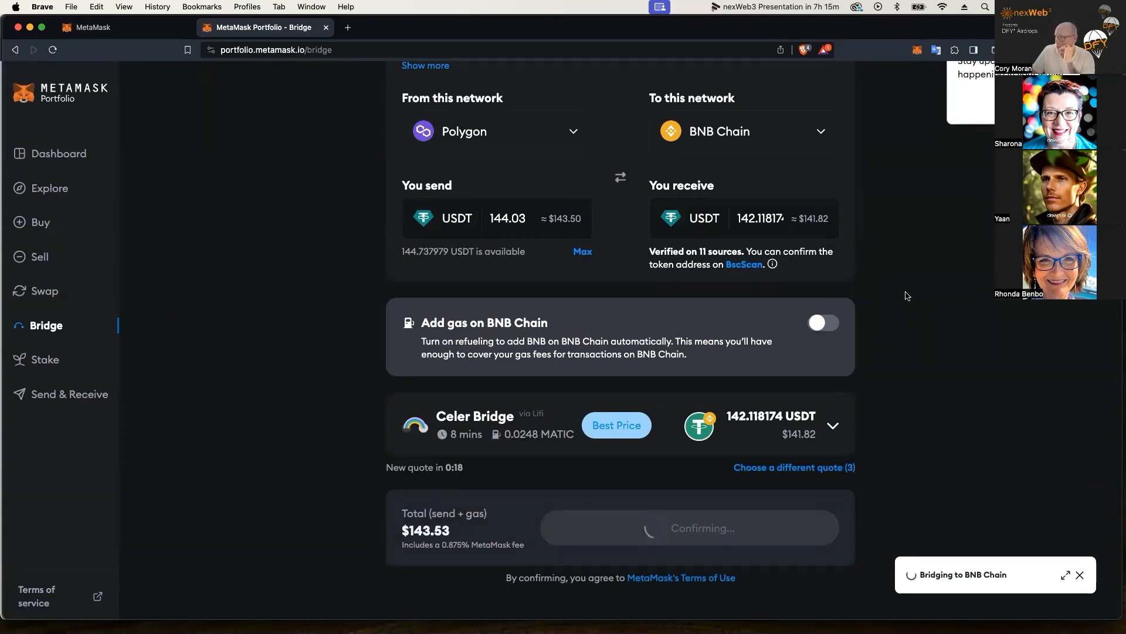
mouse_move(958, 277)
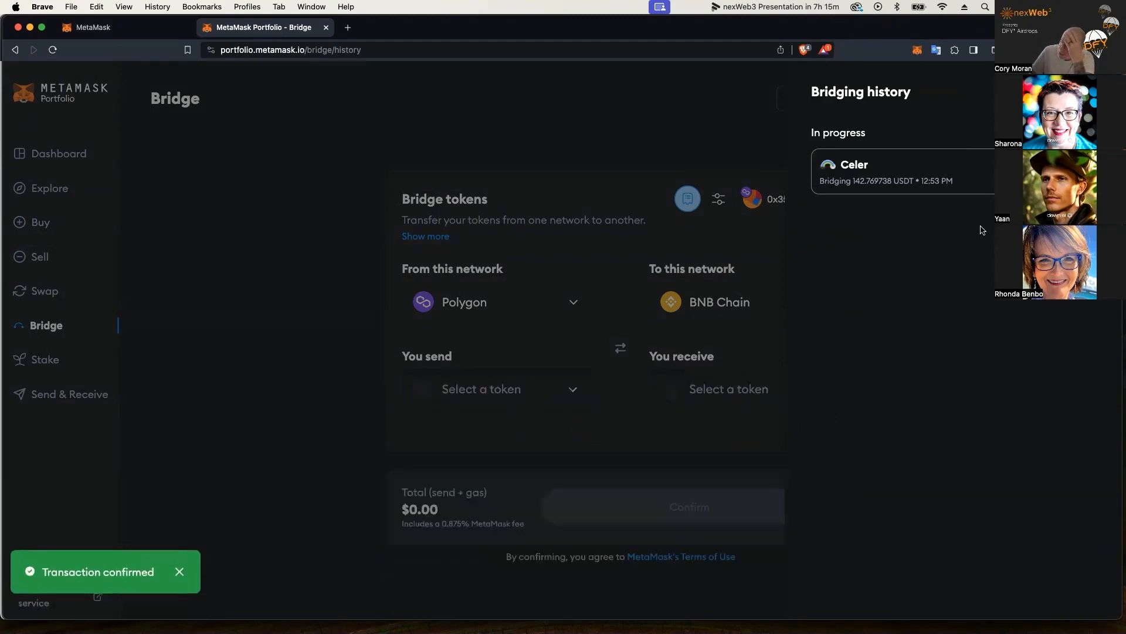
mouse_move(823, 332)
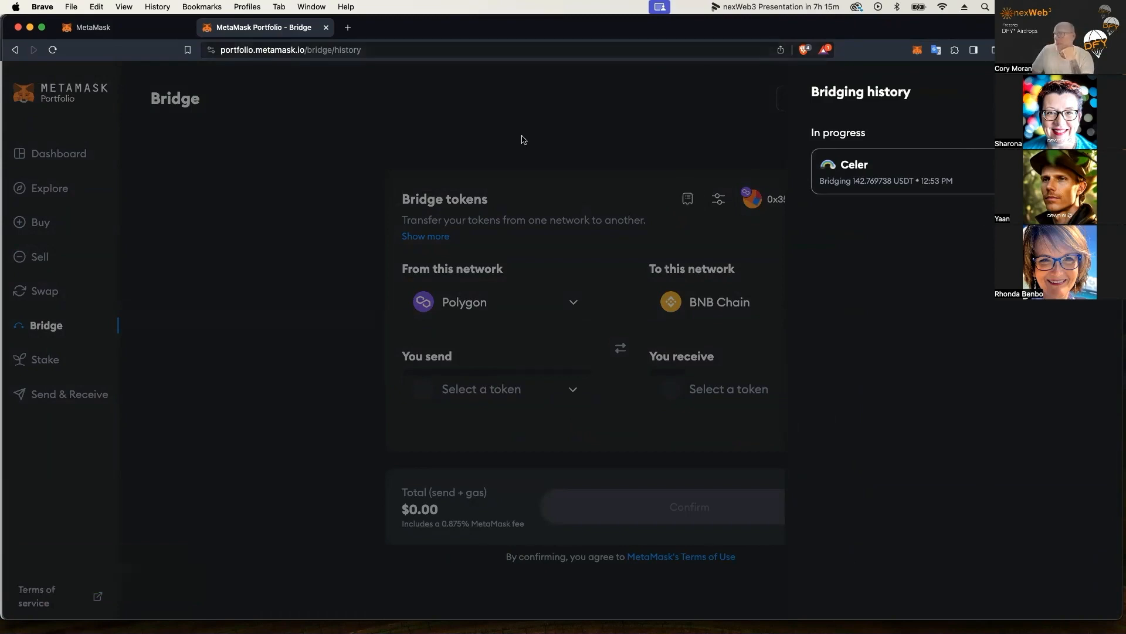
Switch to the MetaMask extension tab showing the remaining Polygon balances.
click(92, 27)
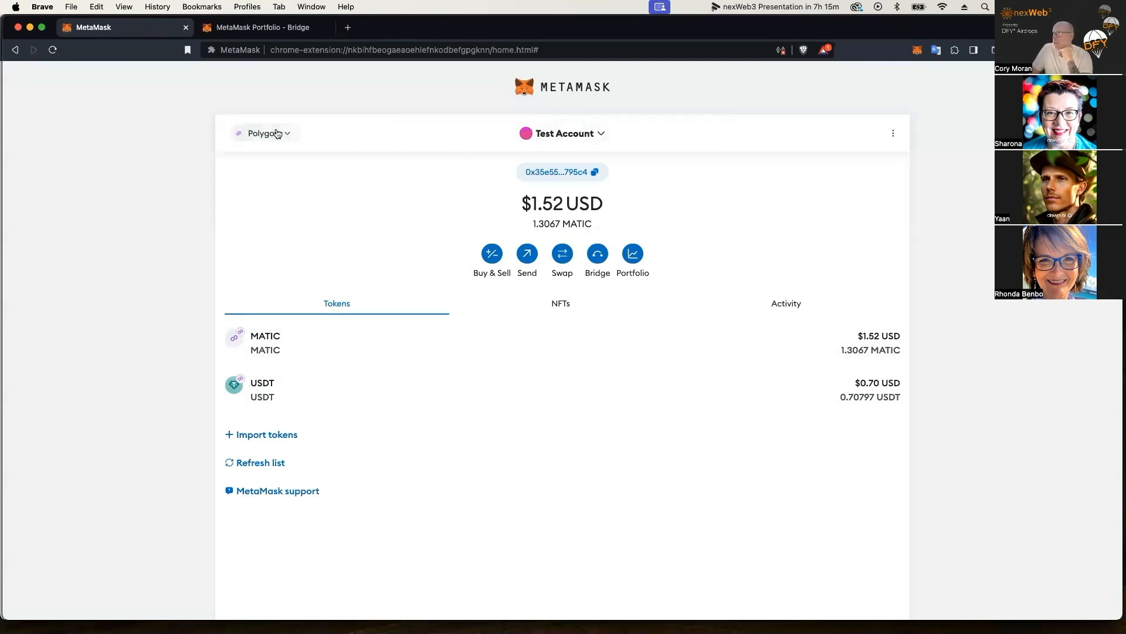
Switch the wallet to Smart Chain to check its balances, then return to the Portfolio bridge tab.
click(264, 132)
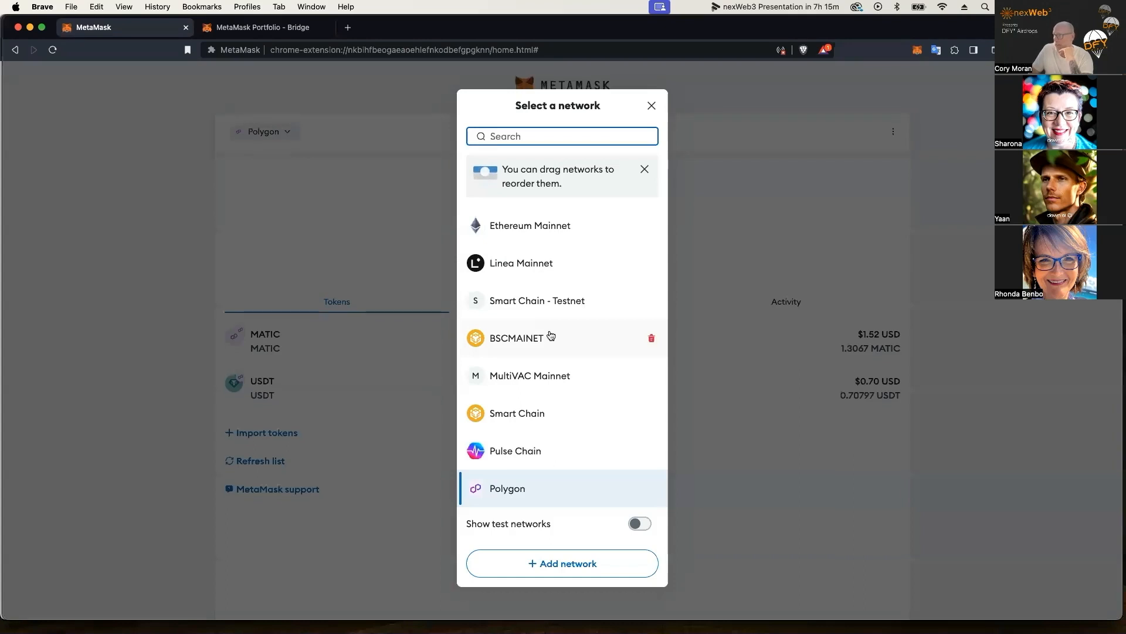
click(517, 413)
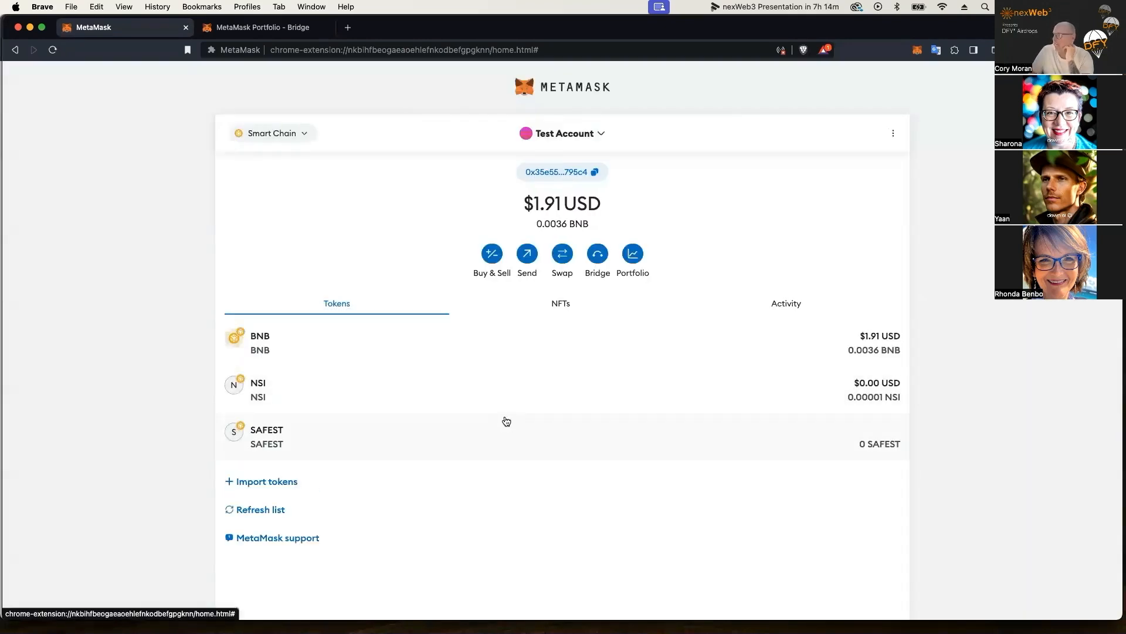
mouse_move(293, 386)
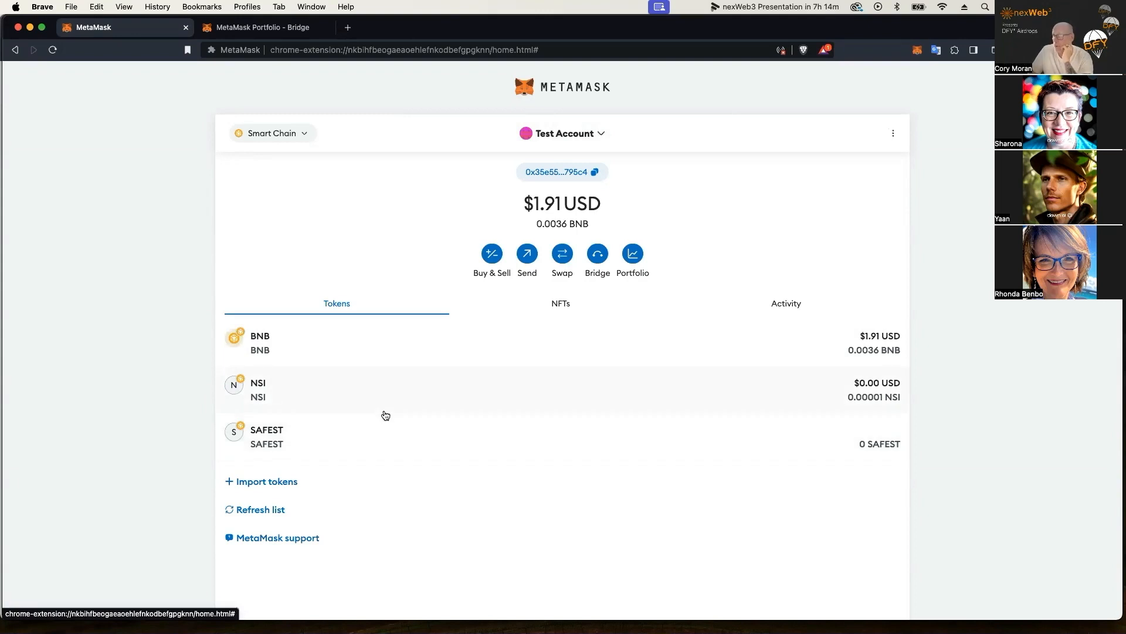
mouse_move(384, 415)
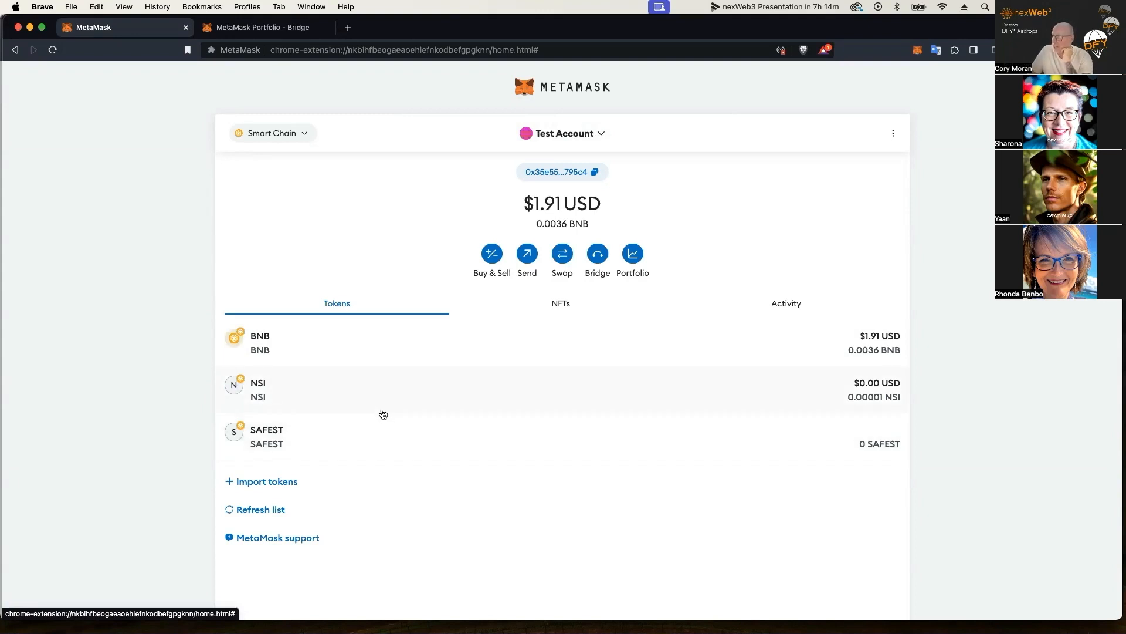
mouse_move(383, 114)
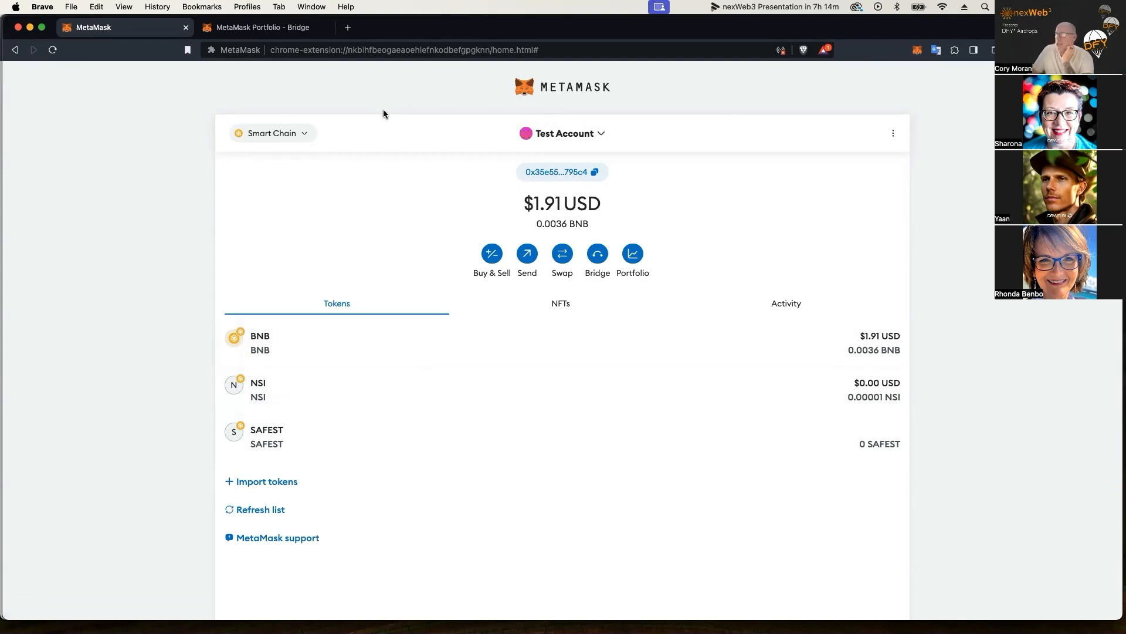
click(258, 27)
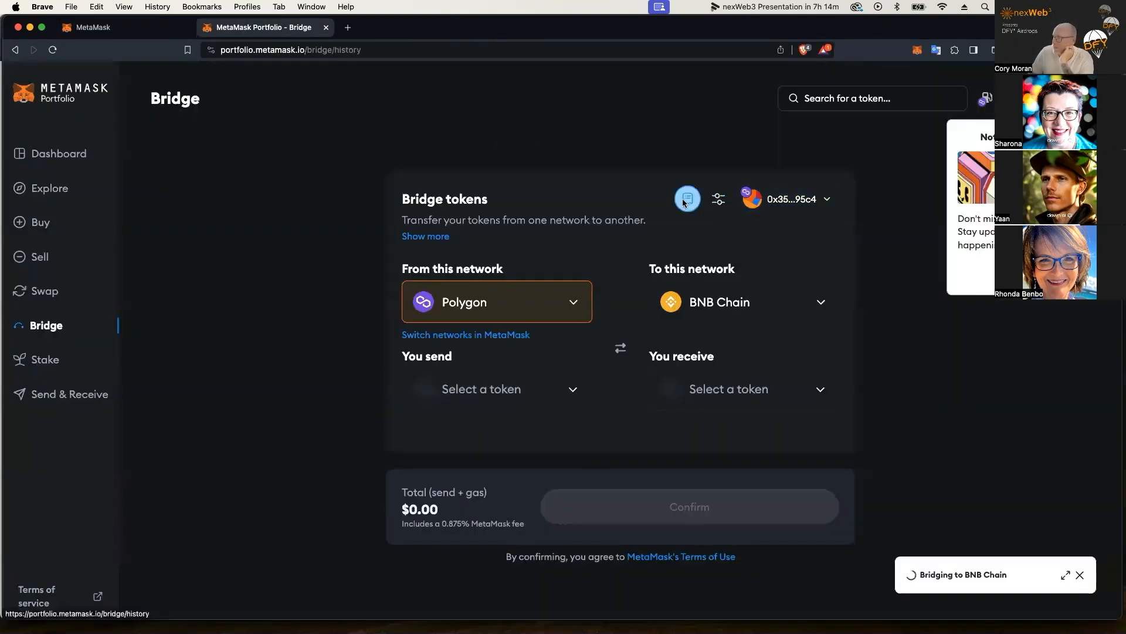
Review the in-progress Celer transfer in Bridging history, then return to the MetaMask Smart Chain wallet.
click(687, 199)
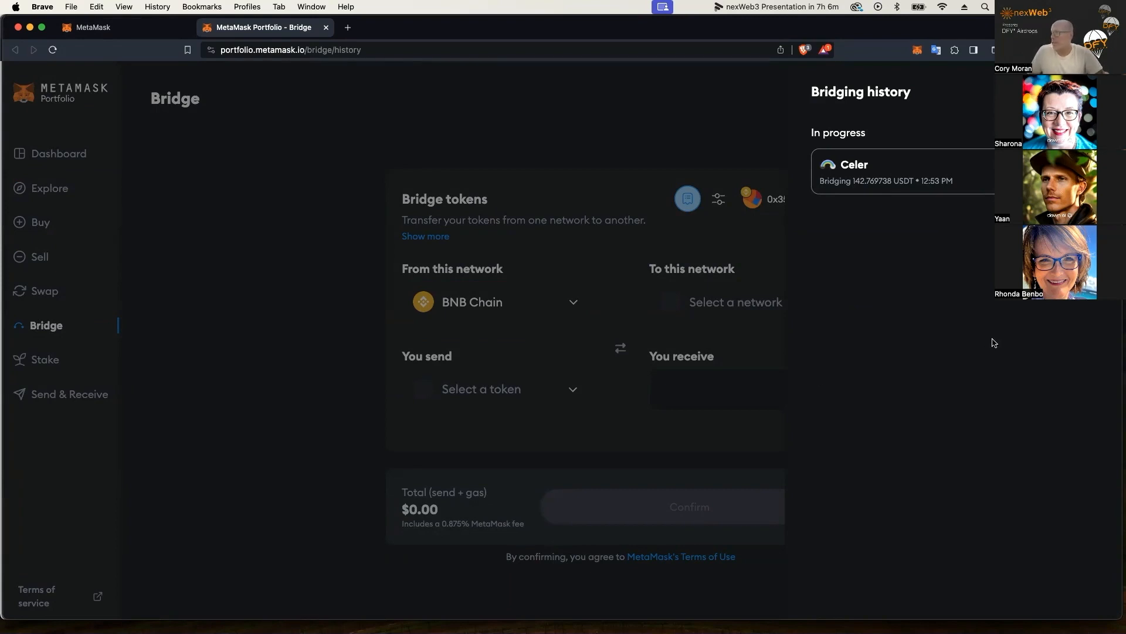
mouse_move(967, 178)
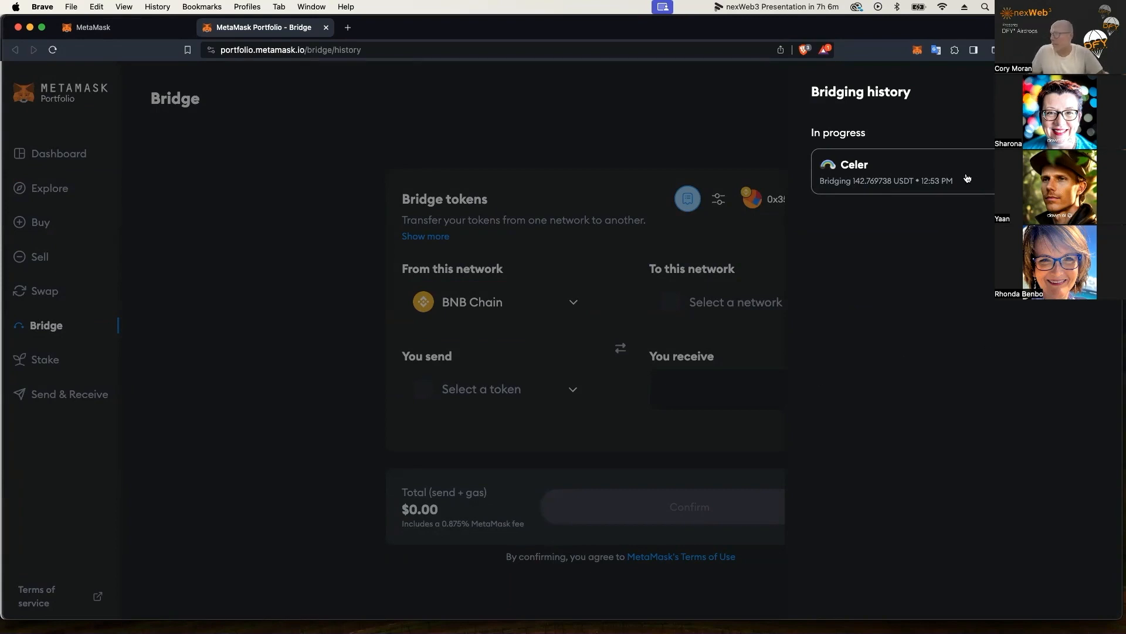
mouse_move(725, 146)
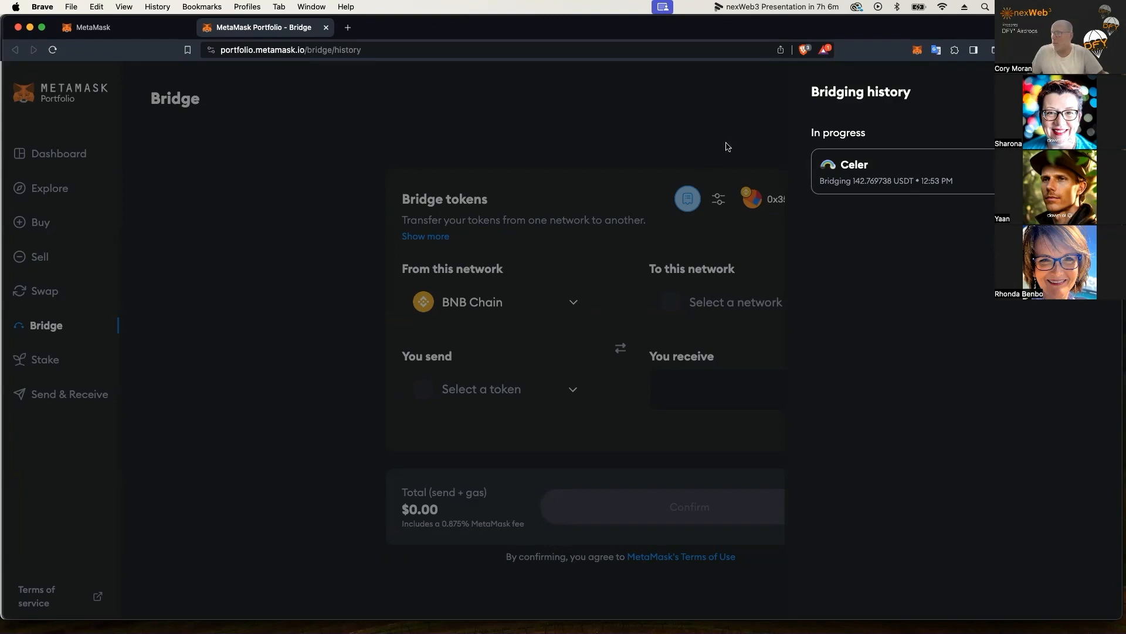
click(92, 27)
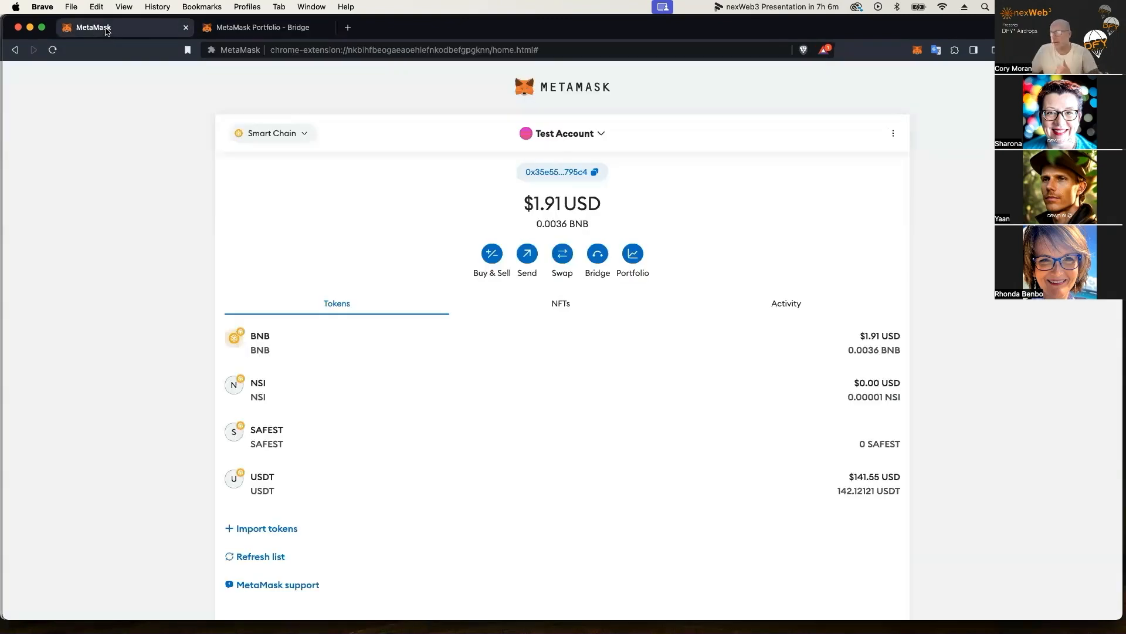
mouse_move(514, 438)
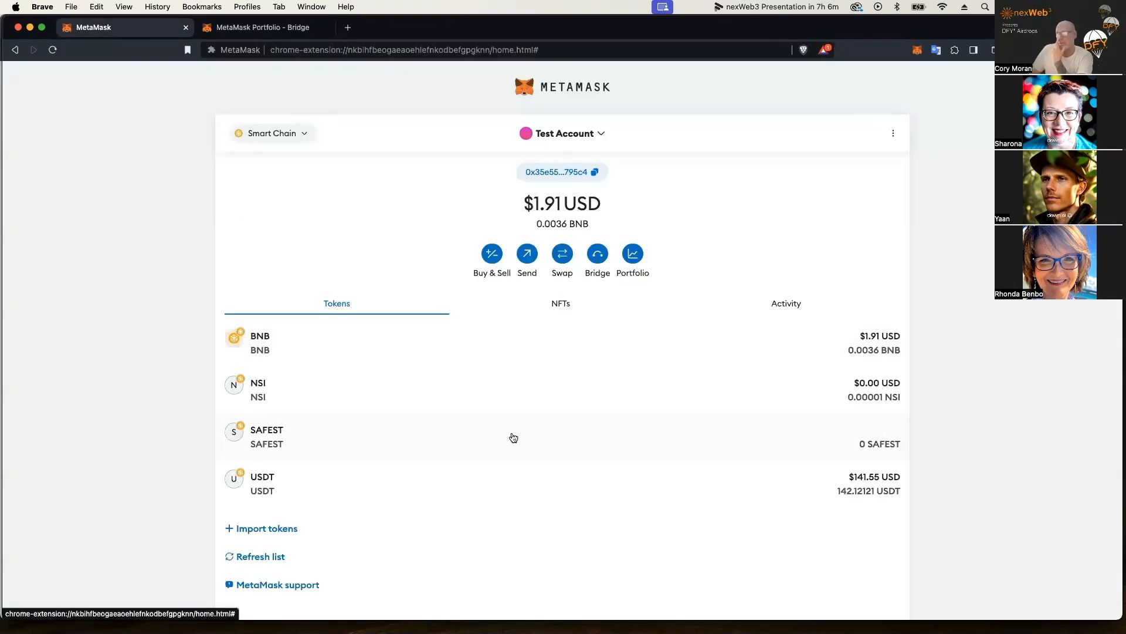
mouse_move(416, 478)
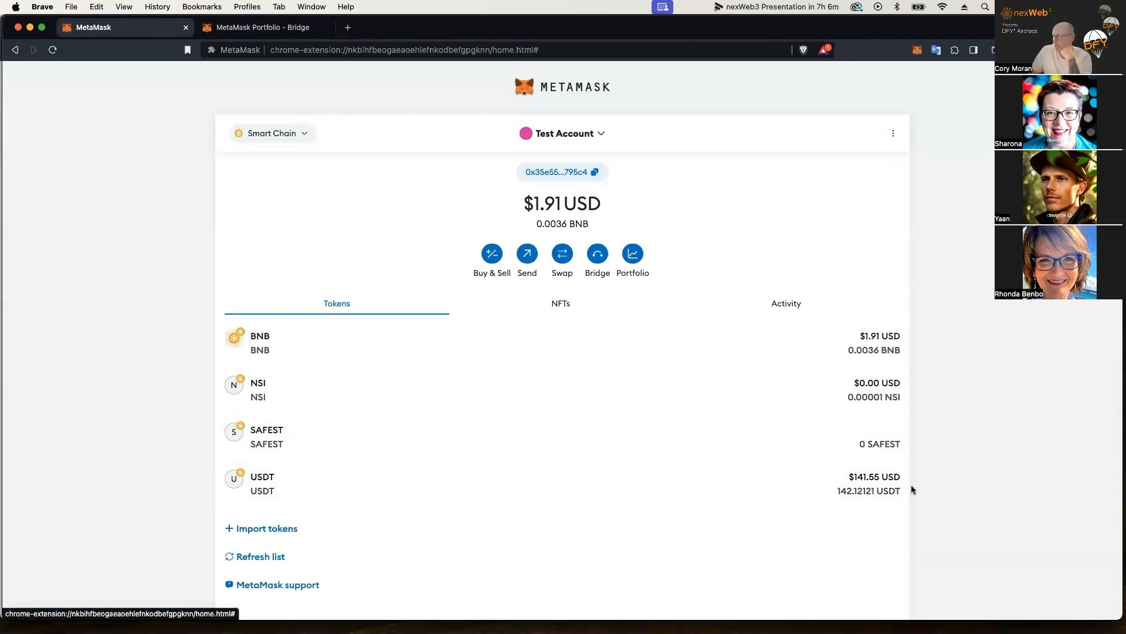
mouse_move(825, 485)
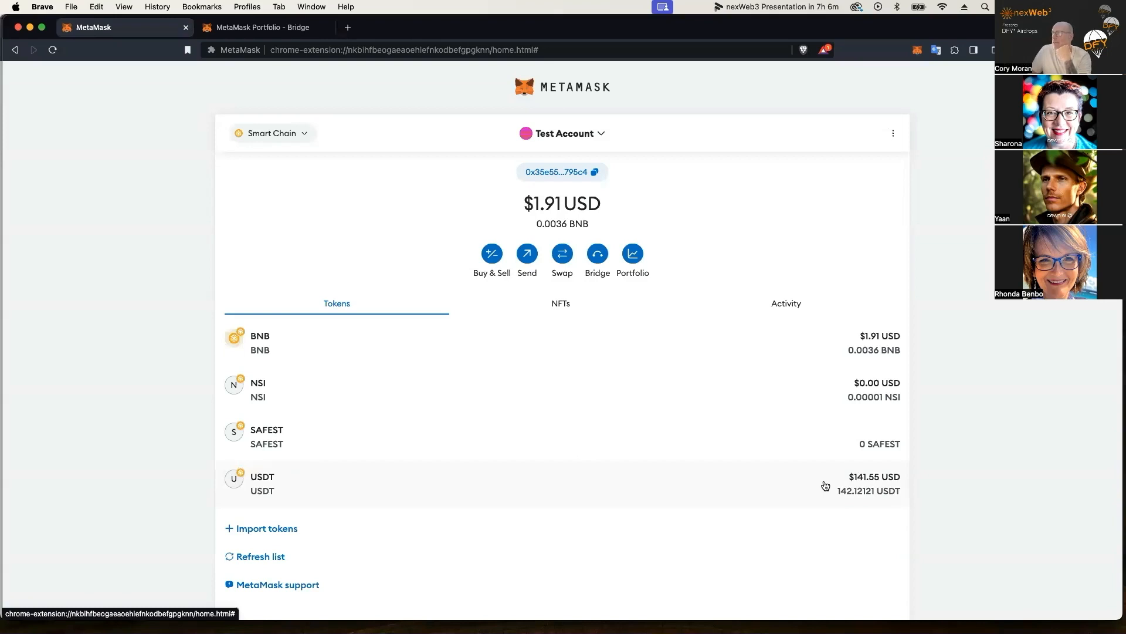